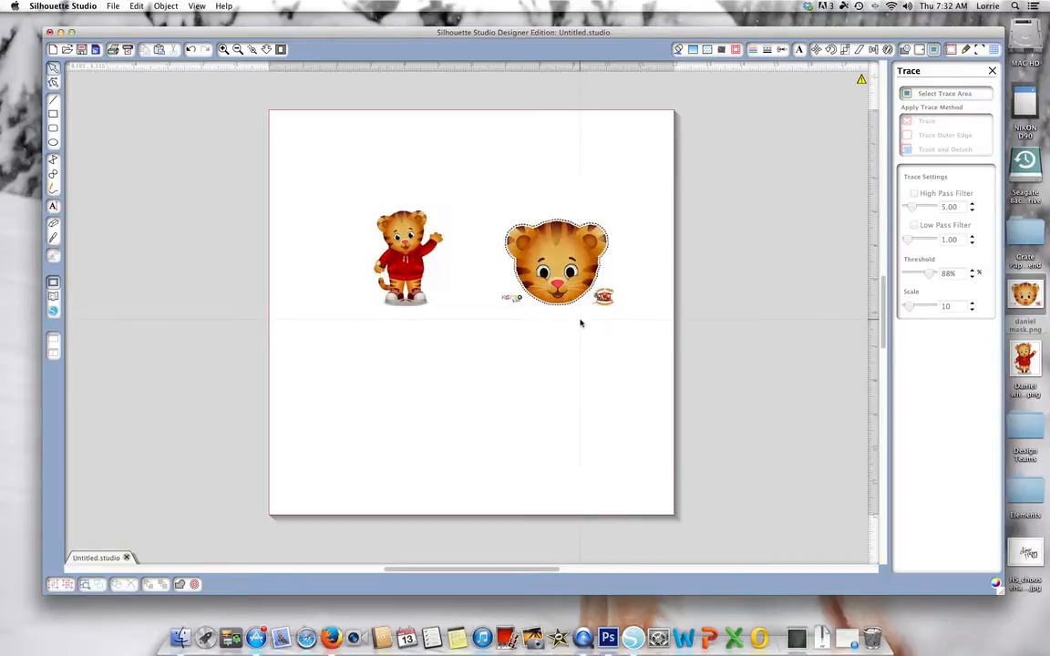
Drag the face mask lower on the page and select the Daniel Tiger figure to enlarge.
left_click_drag(556, 263, 570, 331)
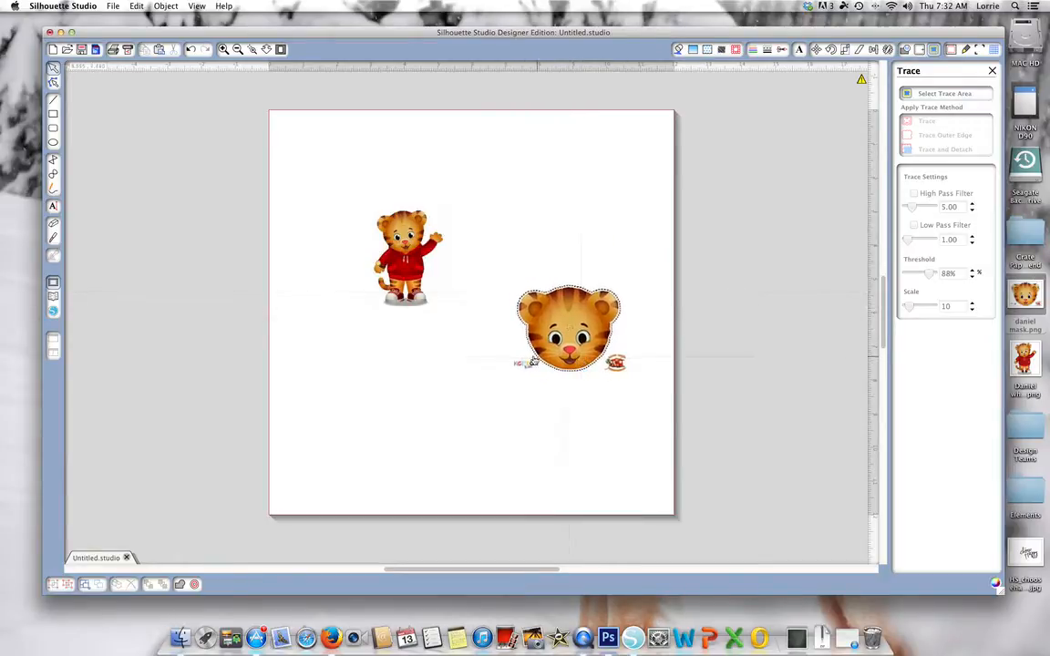
left_click(404, 258)
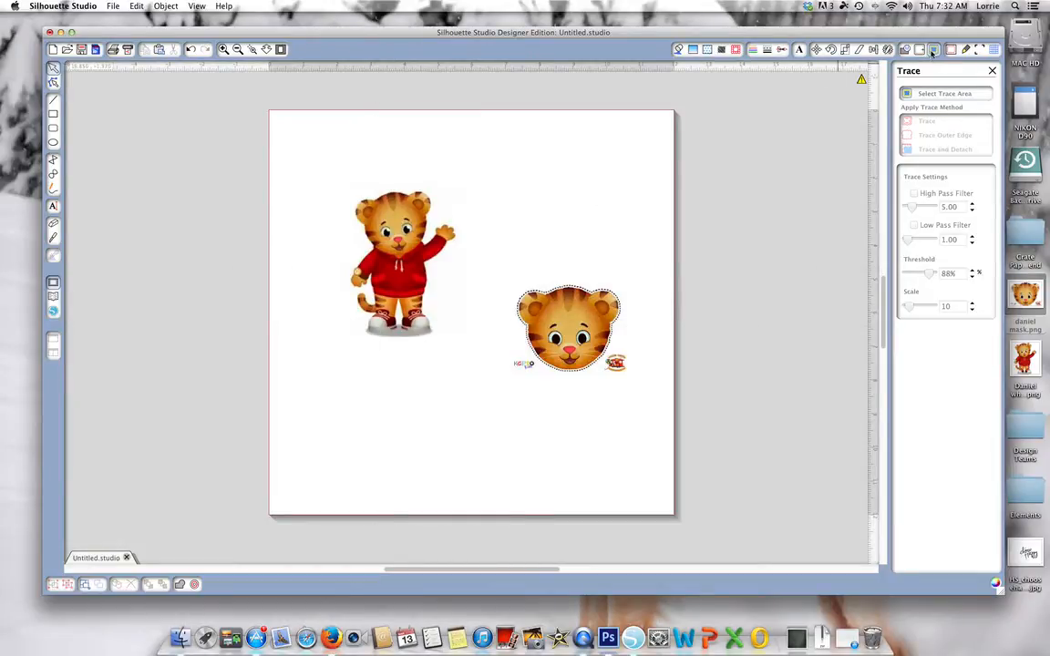
Mark a trace area on the standing Daniel figure and tune the threshold to 86%.
left_click(946, 93)
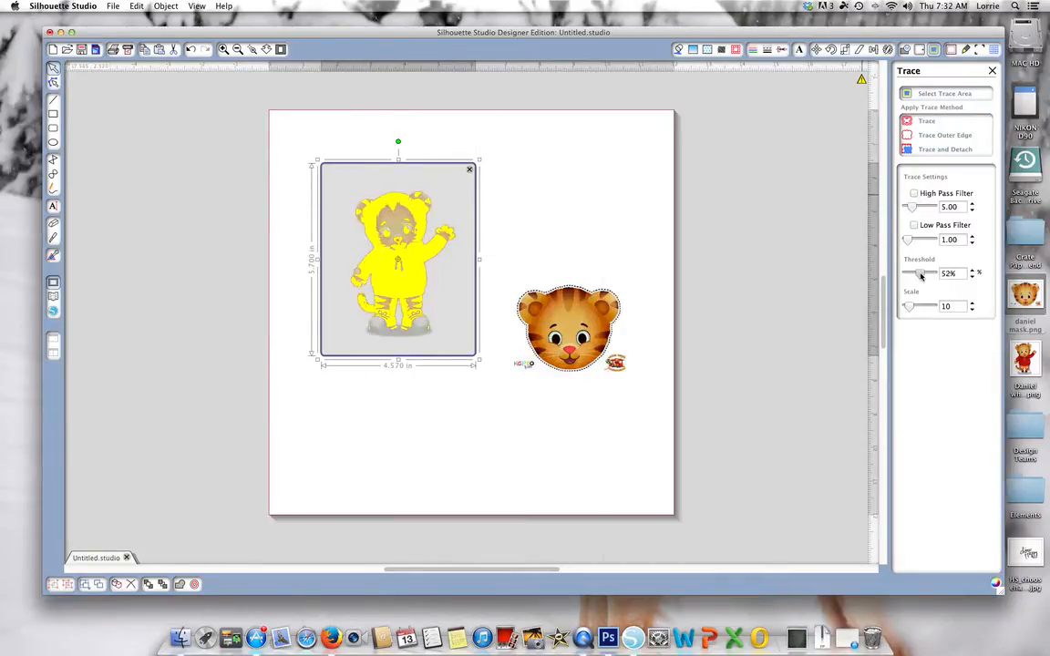
left_click_drag(909, 274, 928, 273)
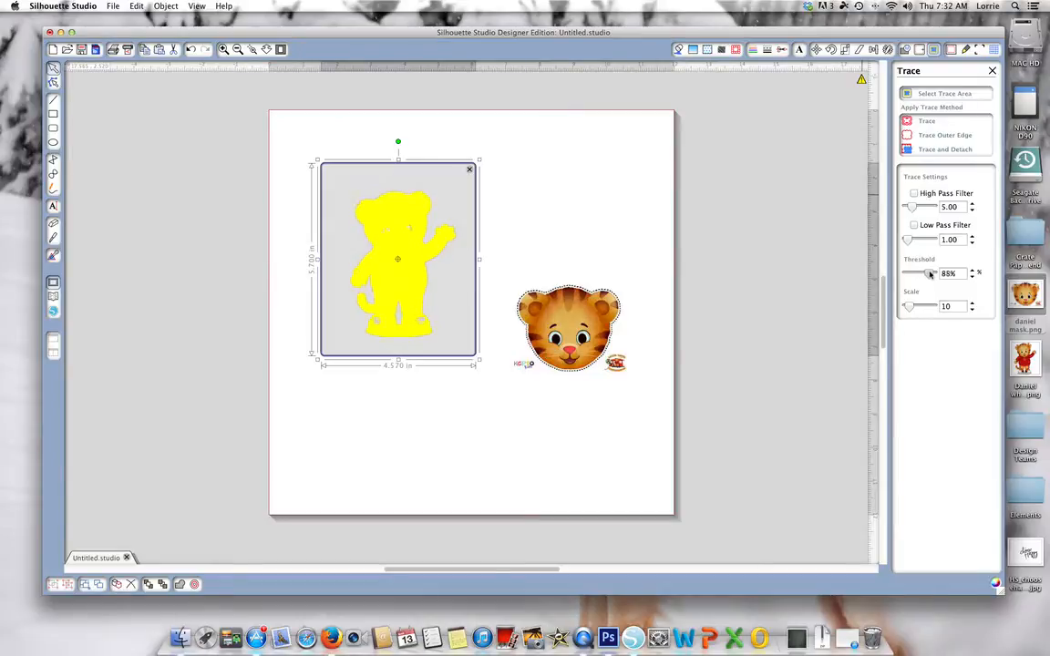
left_click_drag(916, 273, 930, 273)
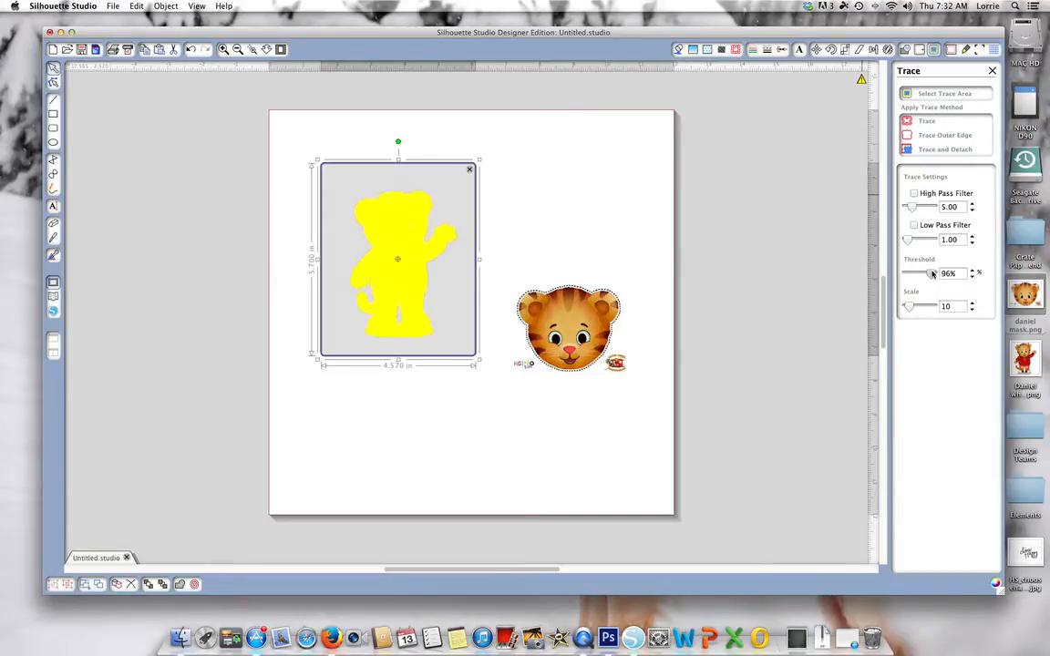
left_click_drag(916, 272, 934, 272)
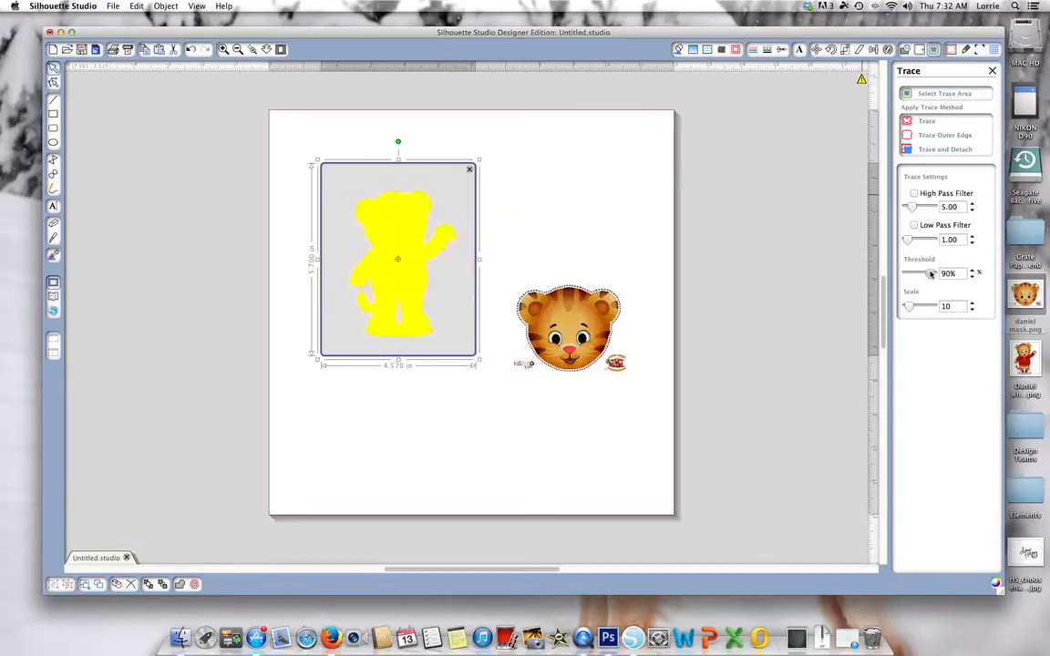
left_click_drag(931, 273, 928, 273)
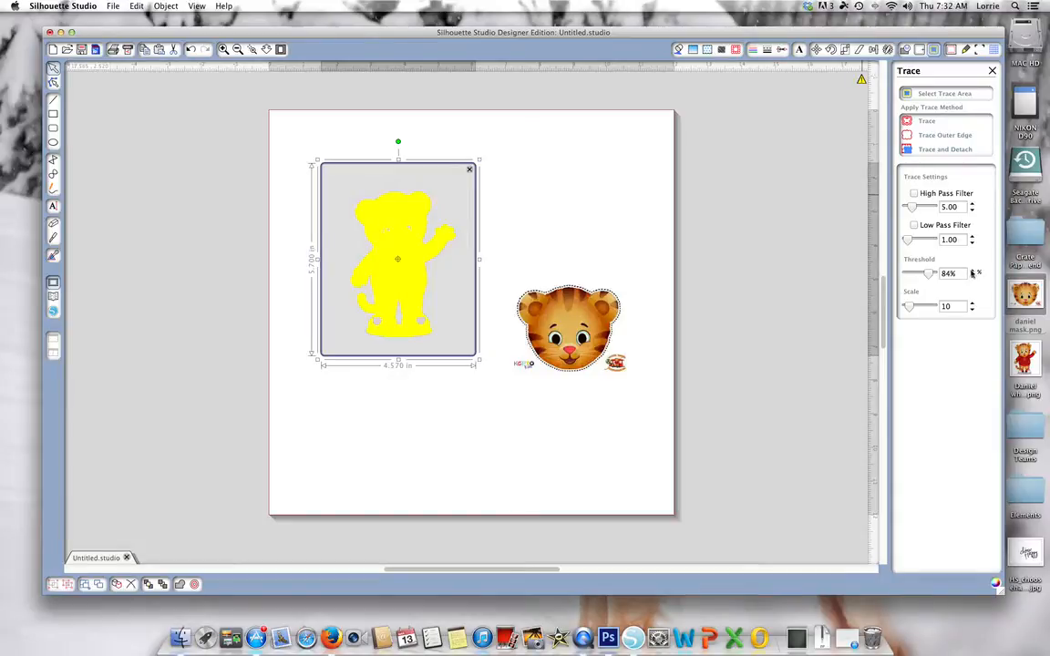
left_click(971, 271)
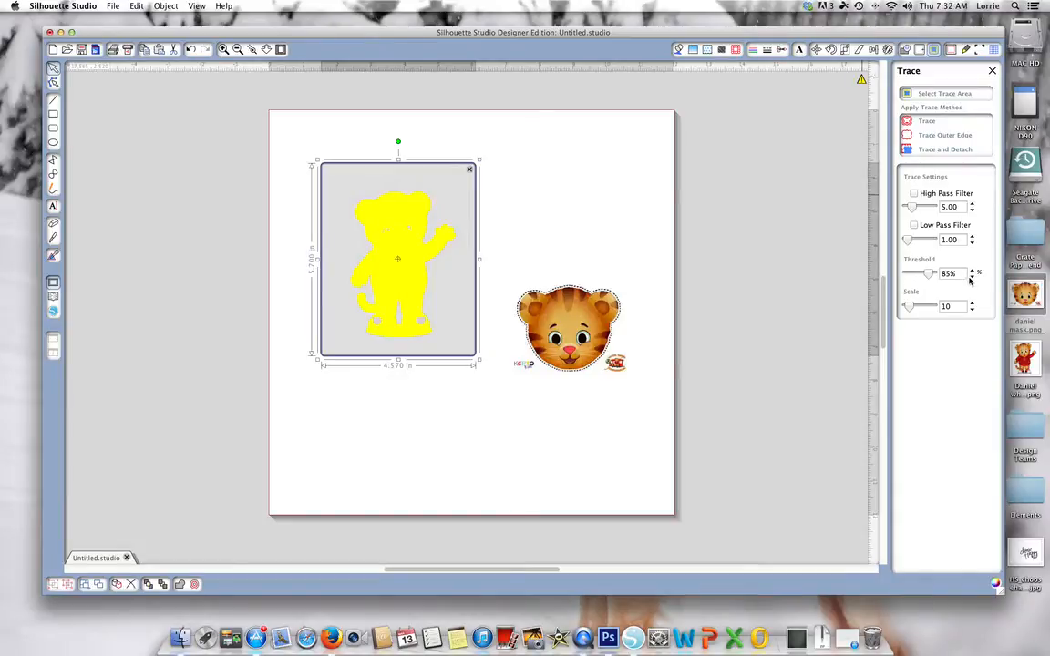
left_click(971, 277)
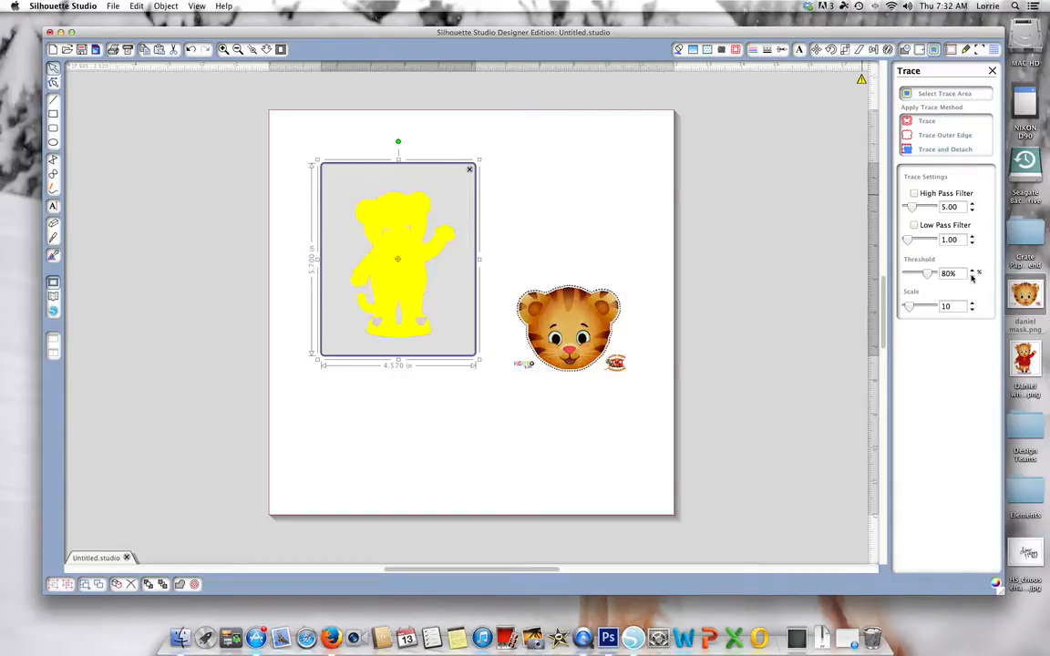
left_click(972, 278)
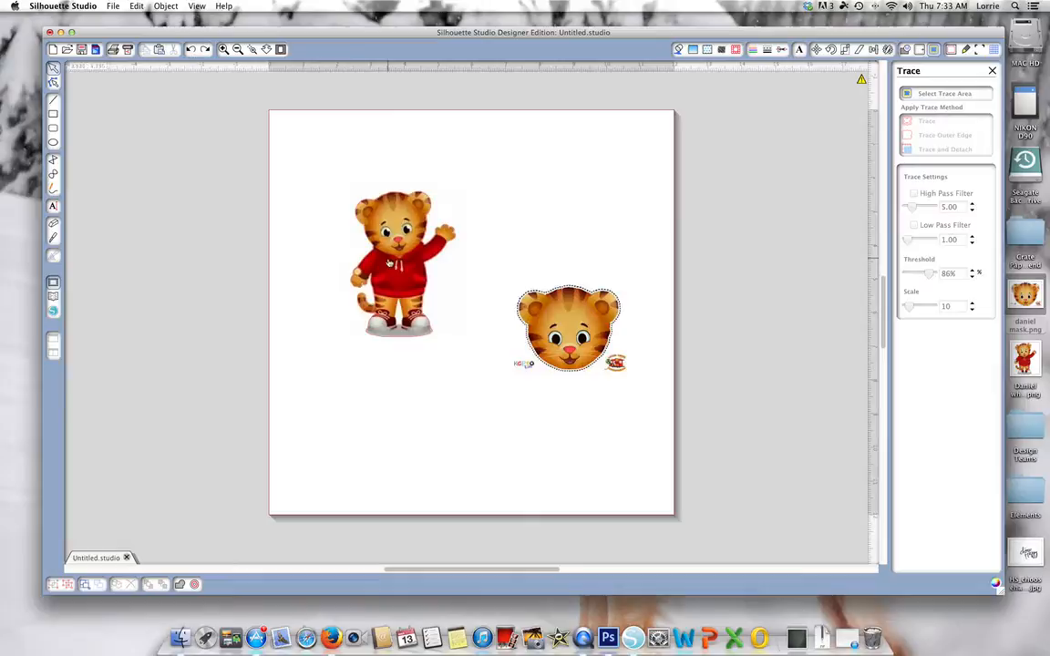
Duplicate the Daniel figure, mark the copy for tracing, and adjust its threshold.
right_click(392, 264)
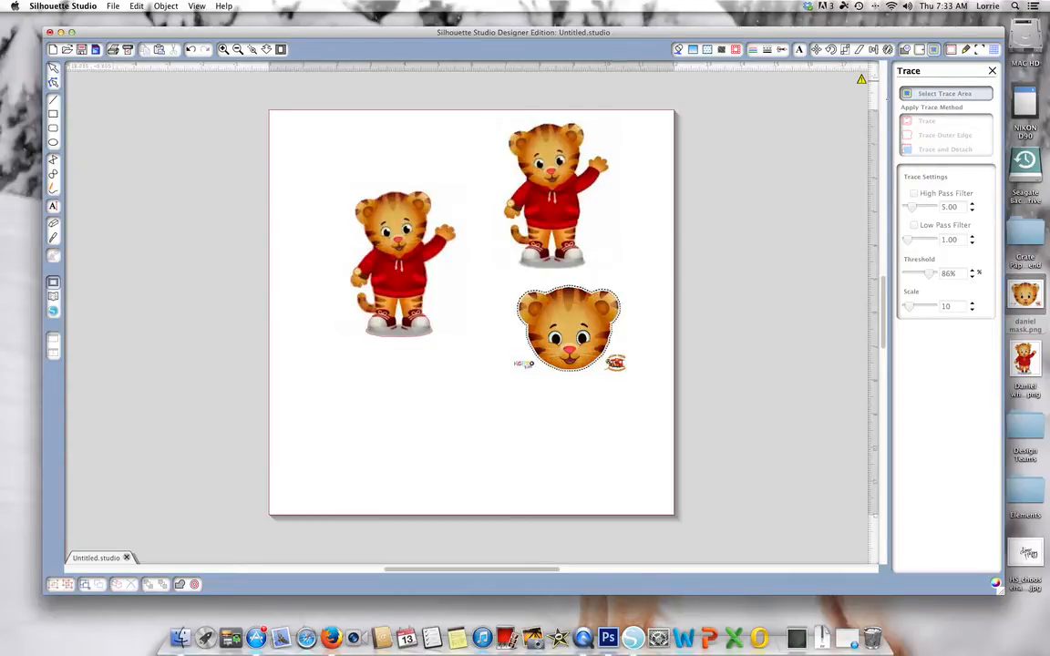
left_click(558, 196)
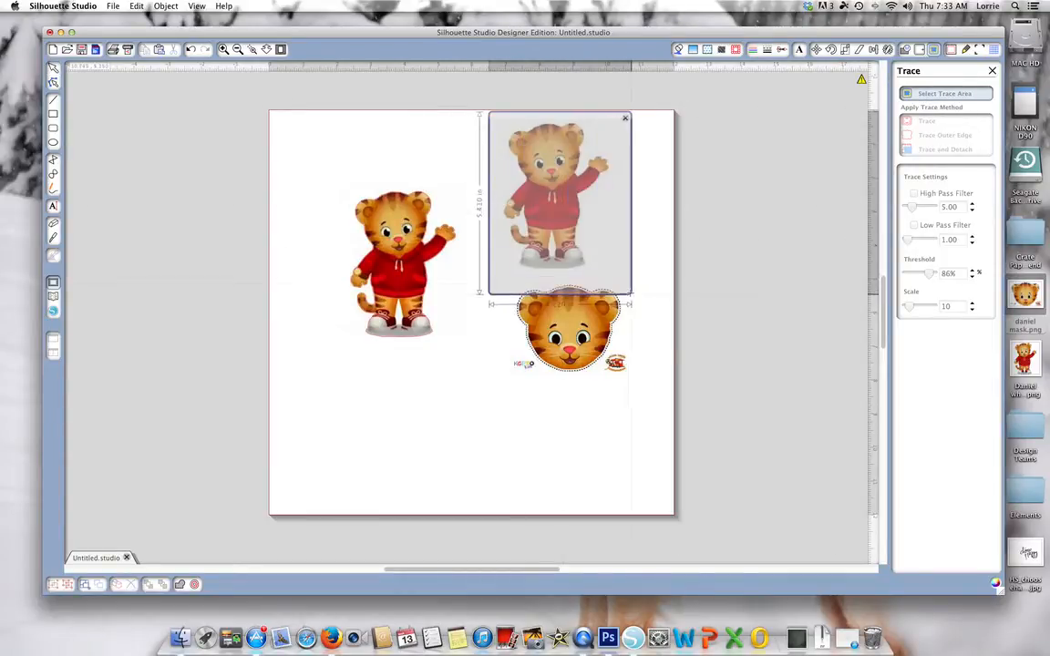
left_click(914, 194)
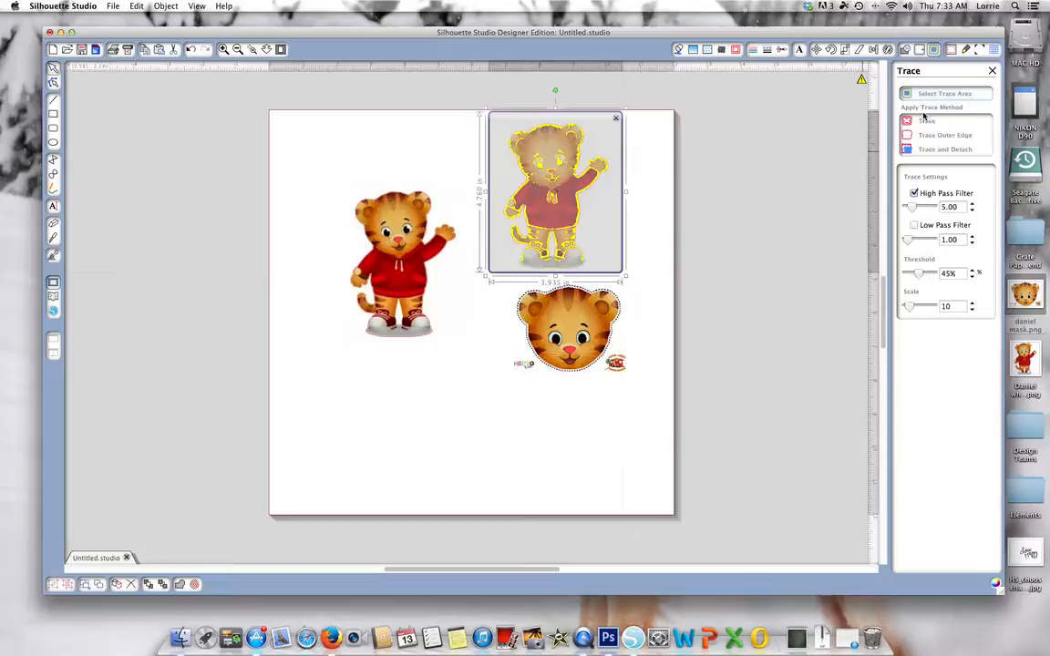
left_click(915, 192)
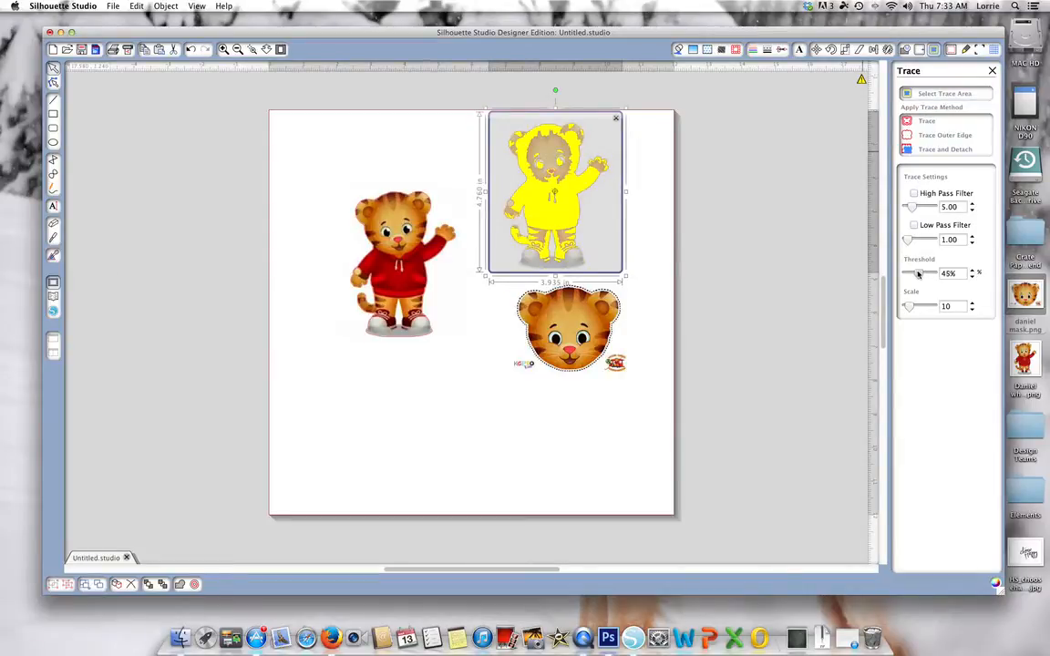
left_click_drag(919, 274, 926, 274)
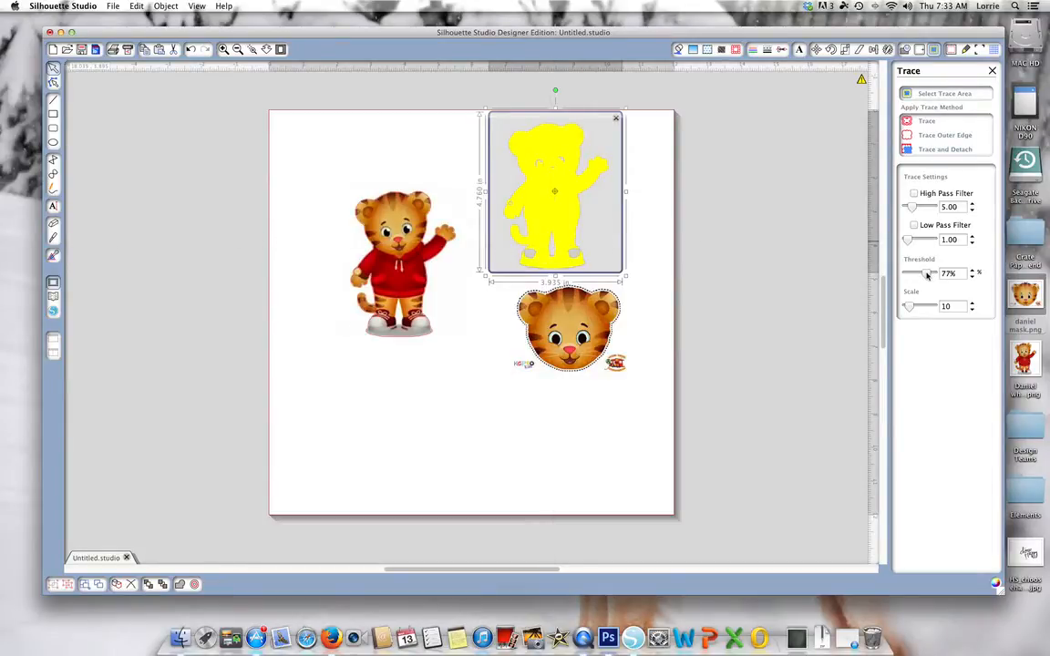
left_click_drag(921, 274, 911, 273)
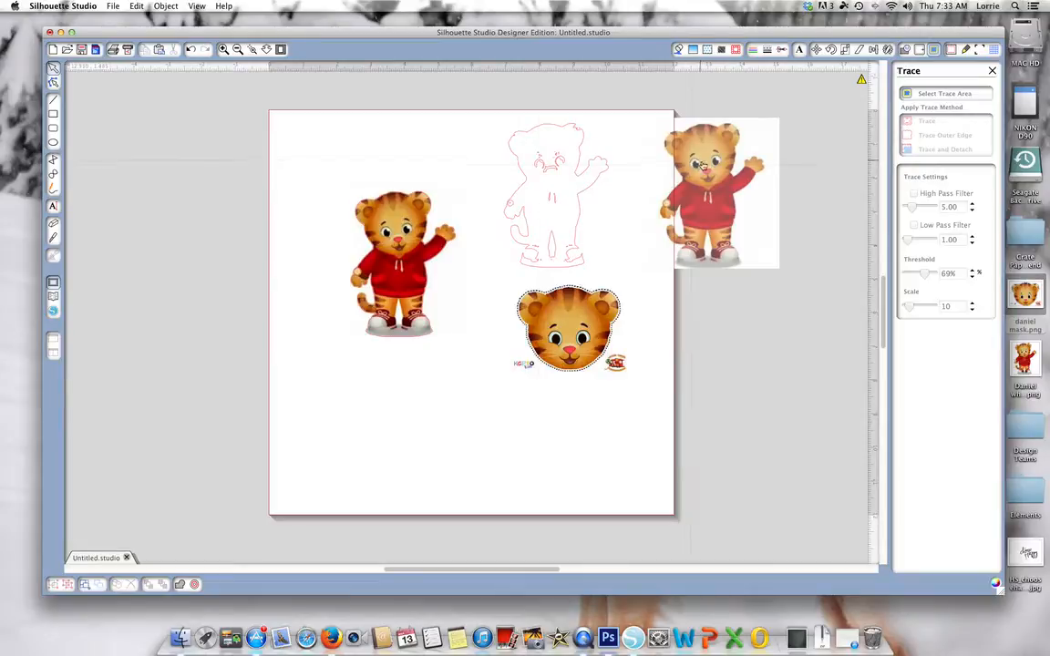
mouse_move(574, 227)
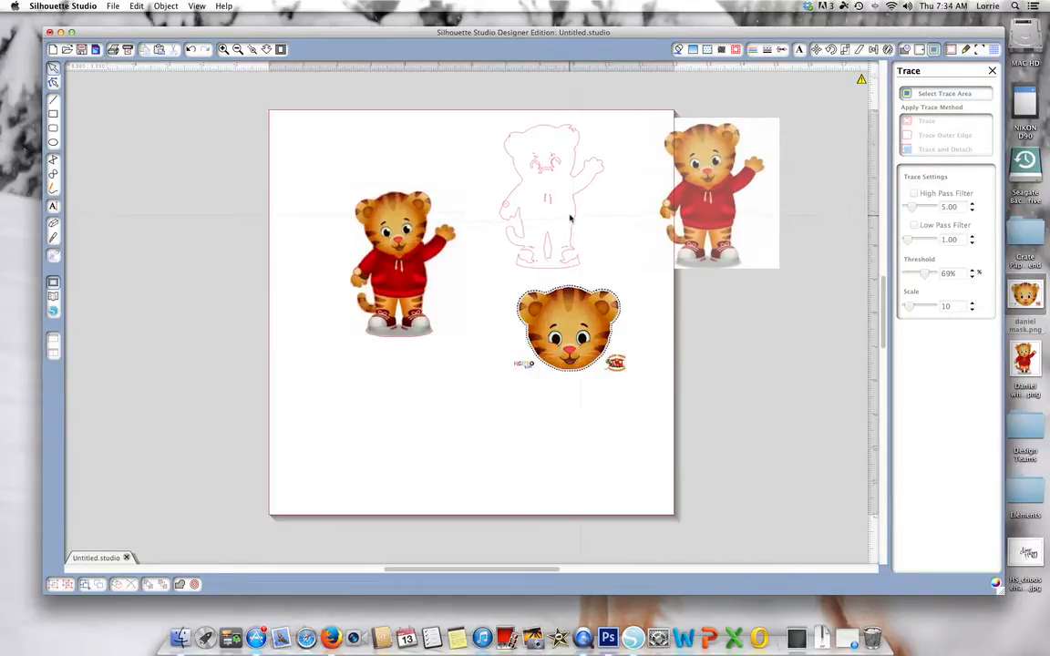
Set Cut Edge on the leg gap and the figure's outline.
right_click(547, 210)
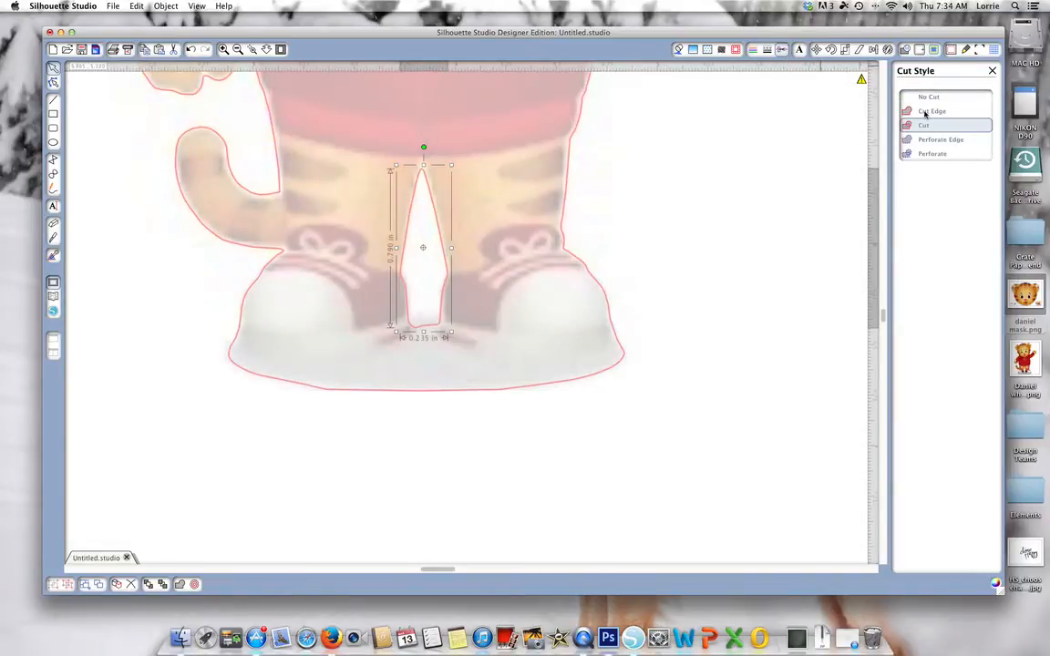
left_click(933, 110)
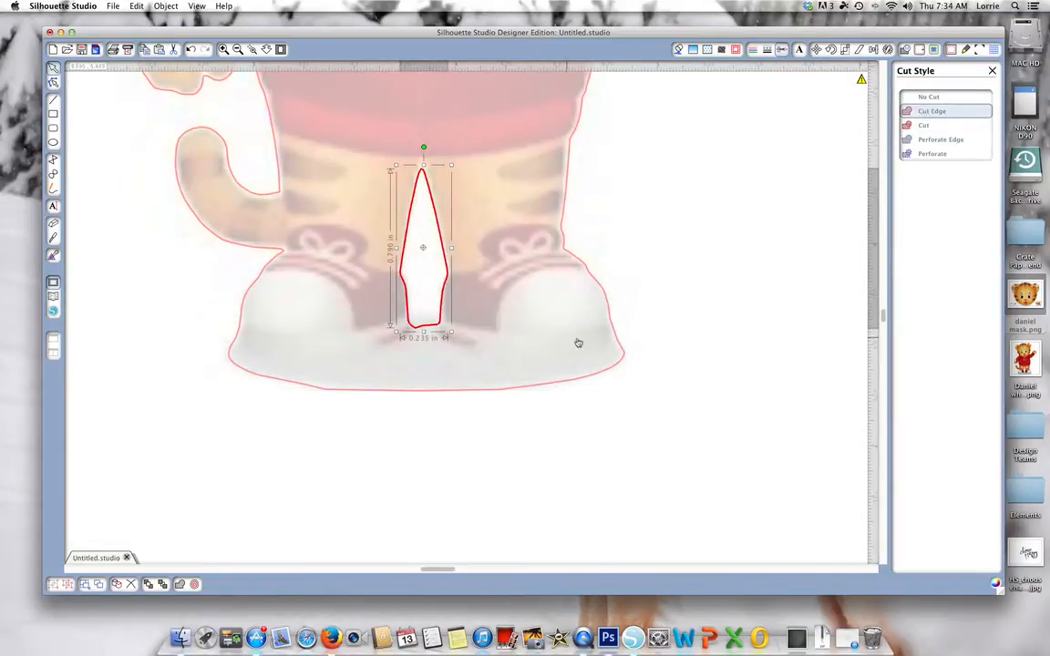
left_click(928, 96)
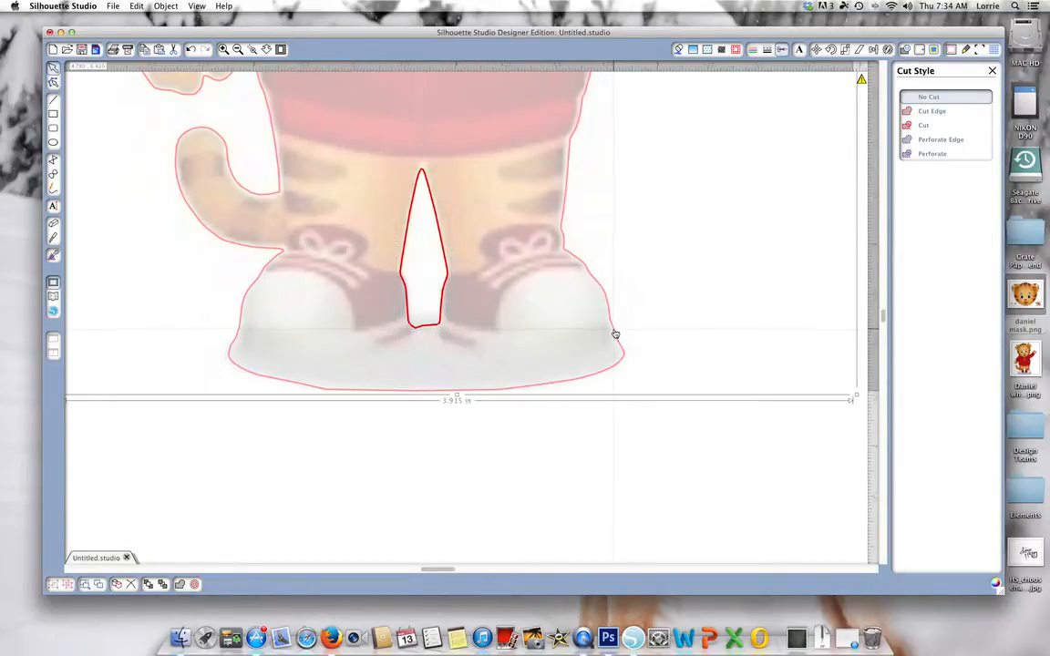
left_click(932, 110)
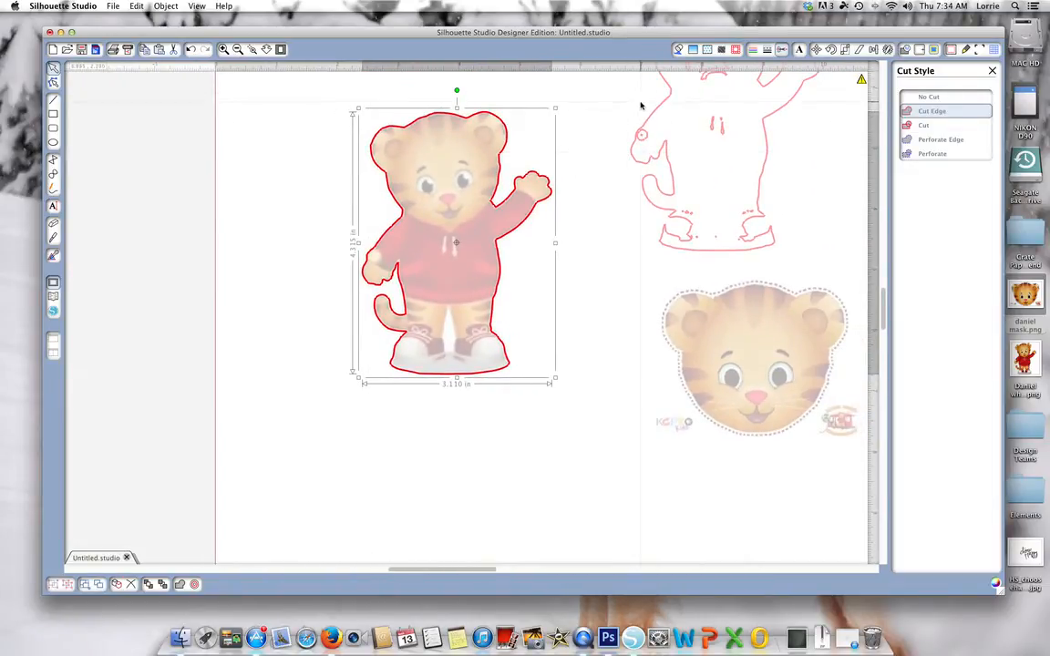
Merge the outer outline and leg-gap pieces into one compound cut path.
scroll("down", 3)
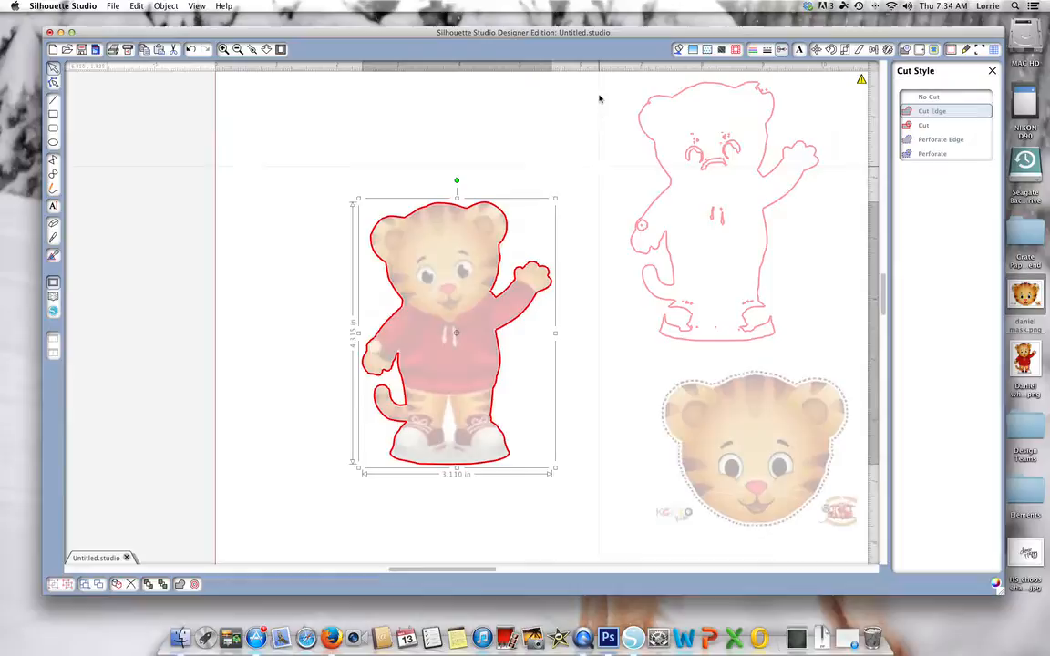
left_click(923, 125)
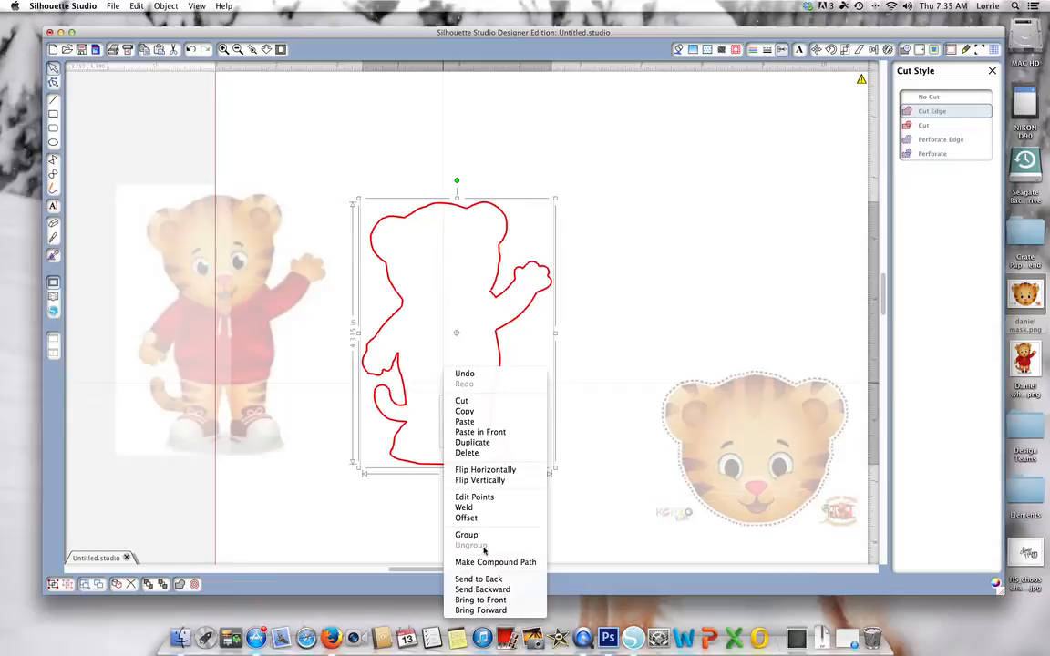
left_click(496, 562)
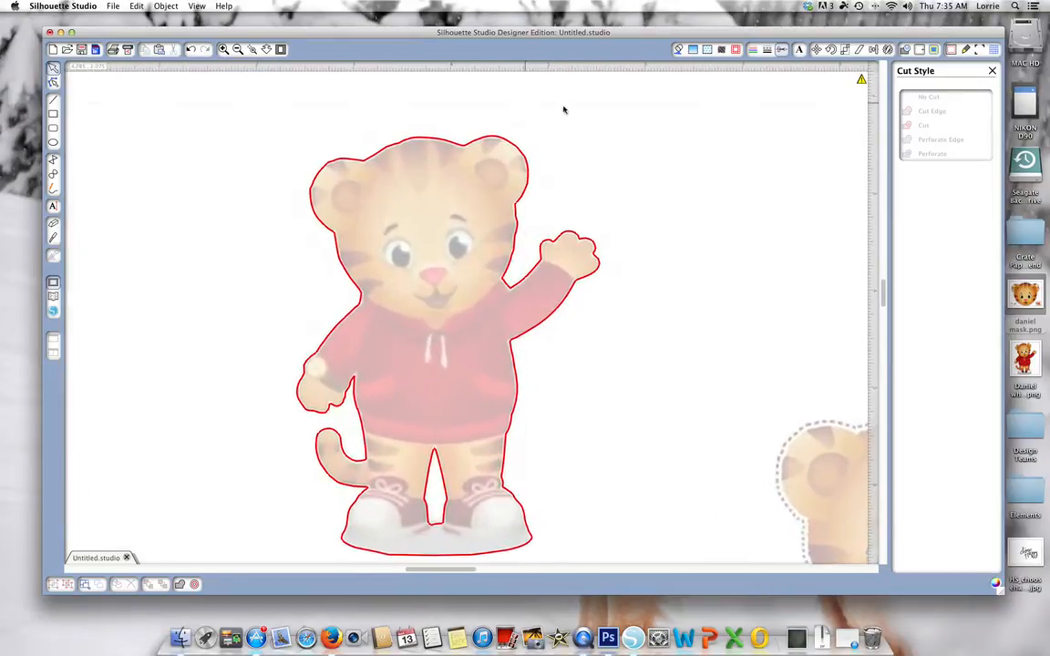
left_click(679, 50)
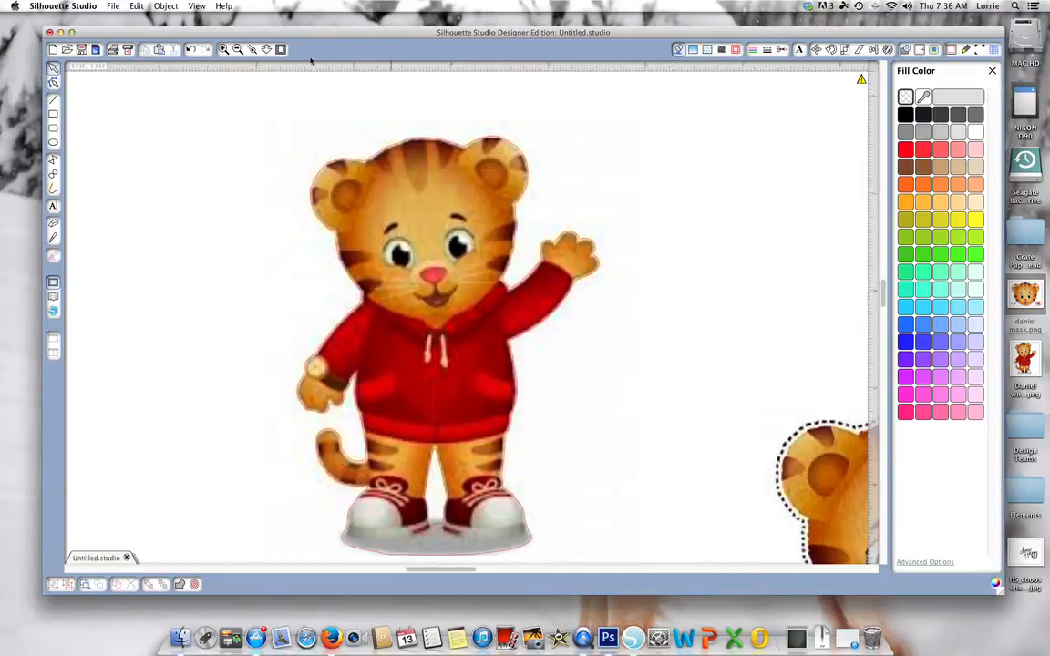
Drag the Daniel figure image into its red cut outline beside the mask.
left_click(237, 50)
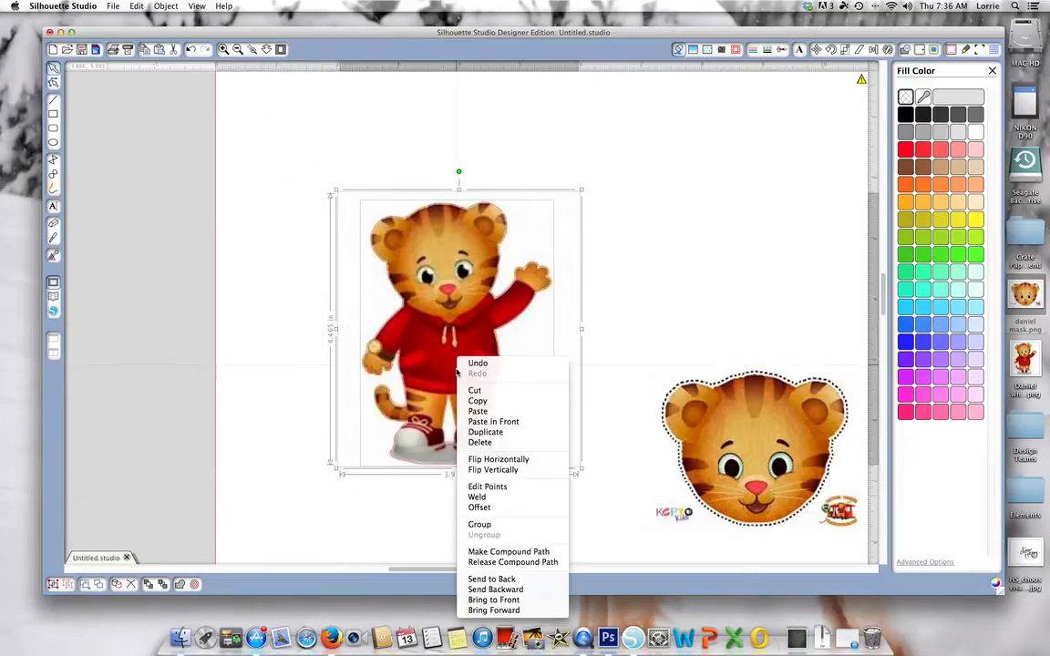
left_click(472, 347)
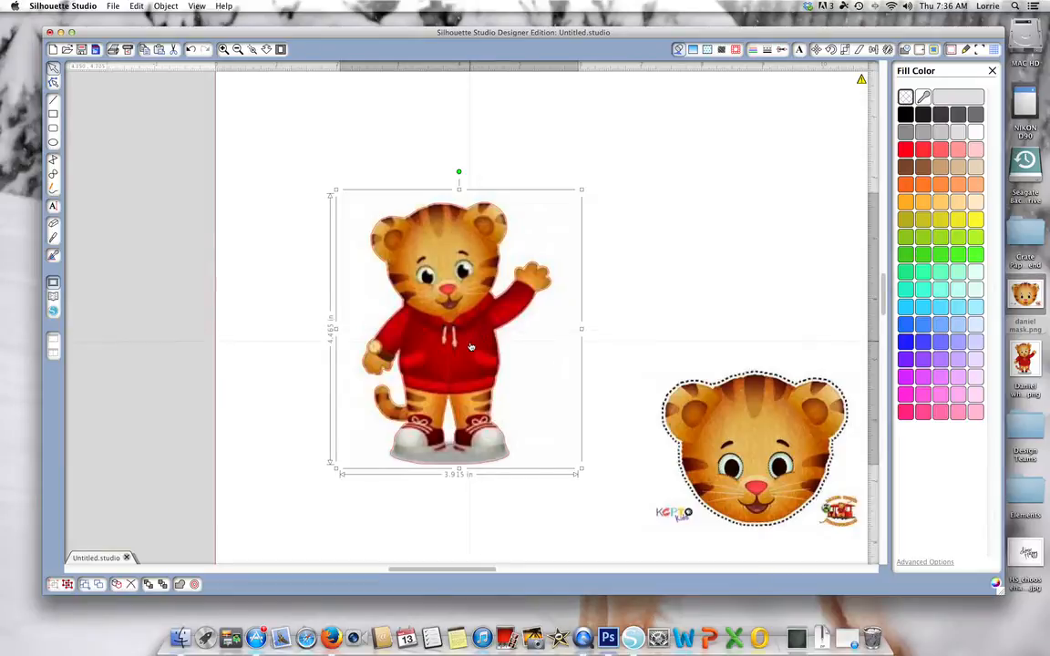
left_click_drag(472, 346, 402, 276)
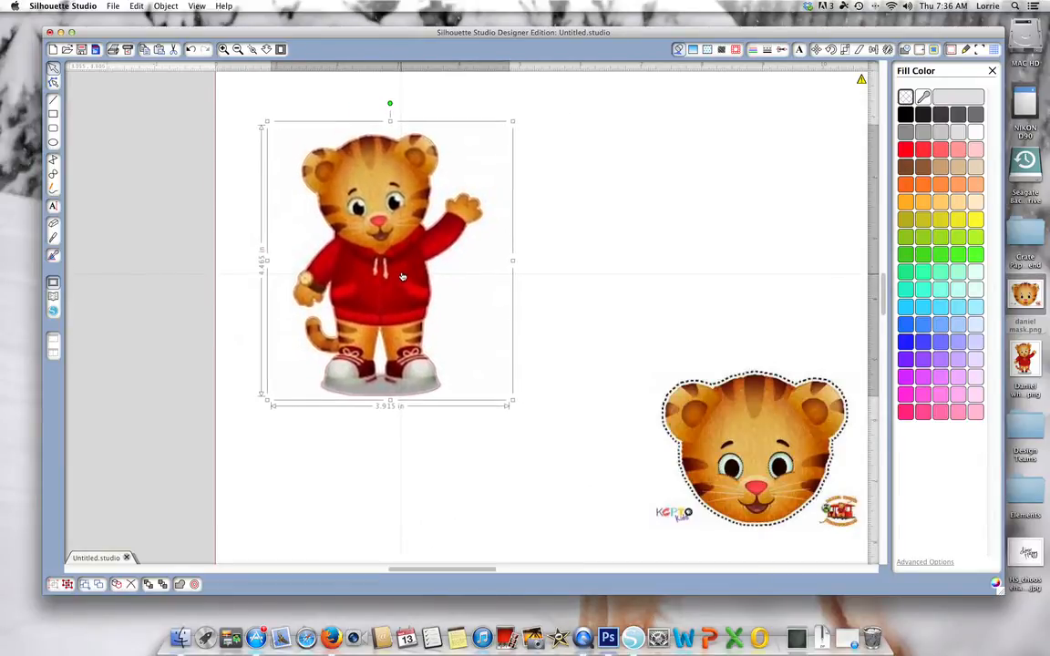
left_click(237, 49)
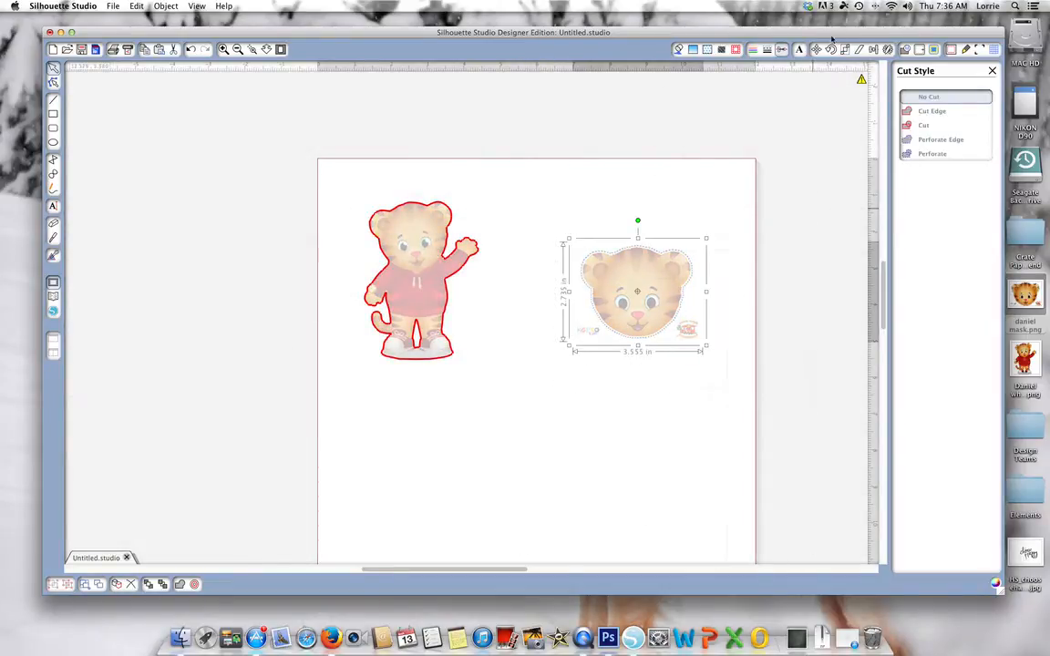
left_click(679, 49)
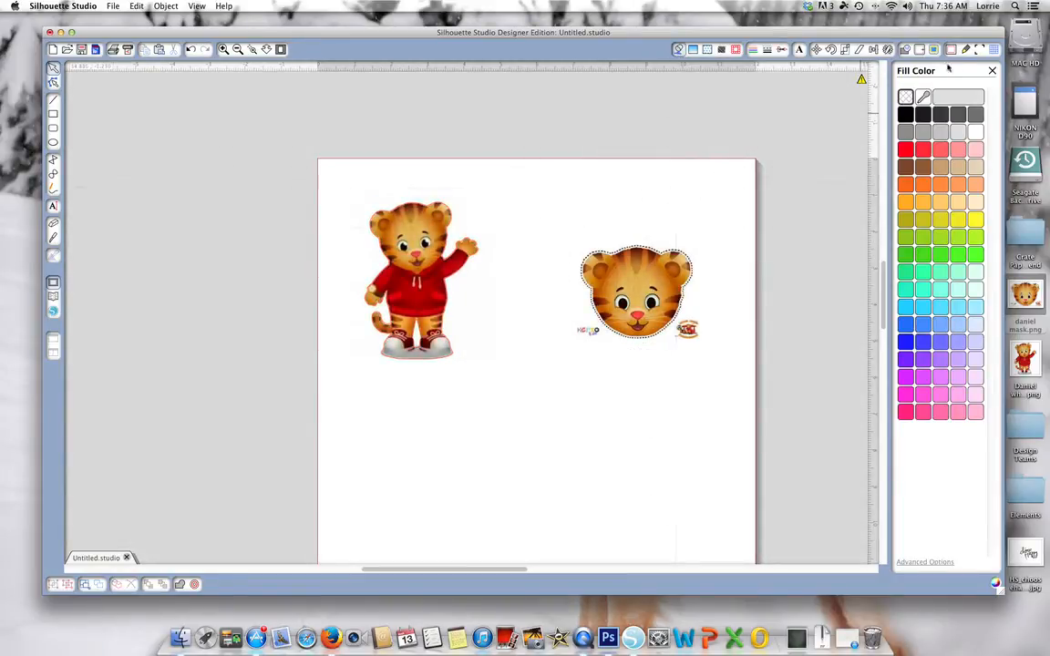
Draw a trace area around the face mask and raise the threshold to 83%.
left_click(934, 49)
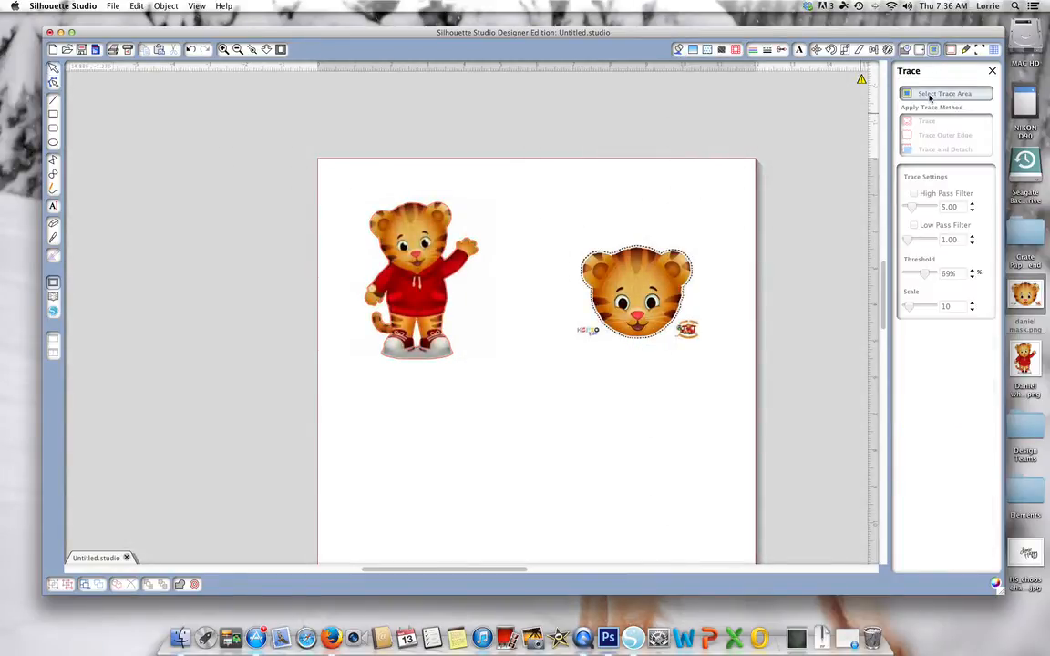
left_click(637, 291)
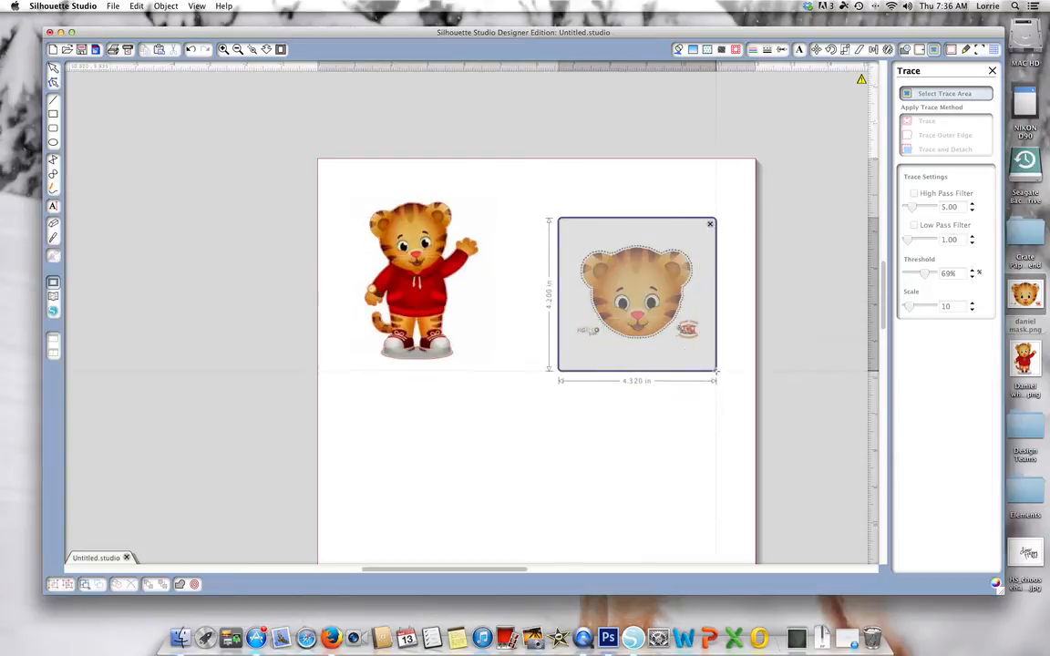
left_click(914, 194)
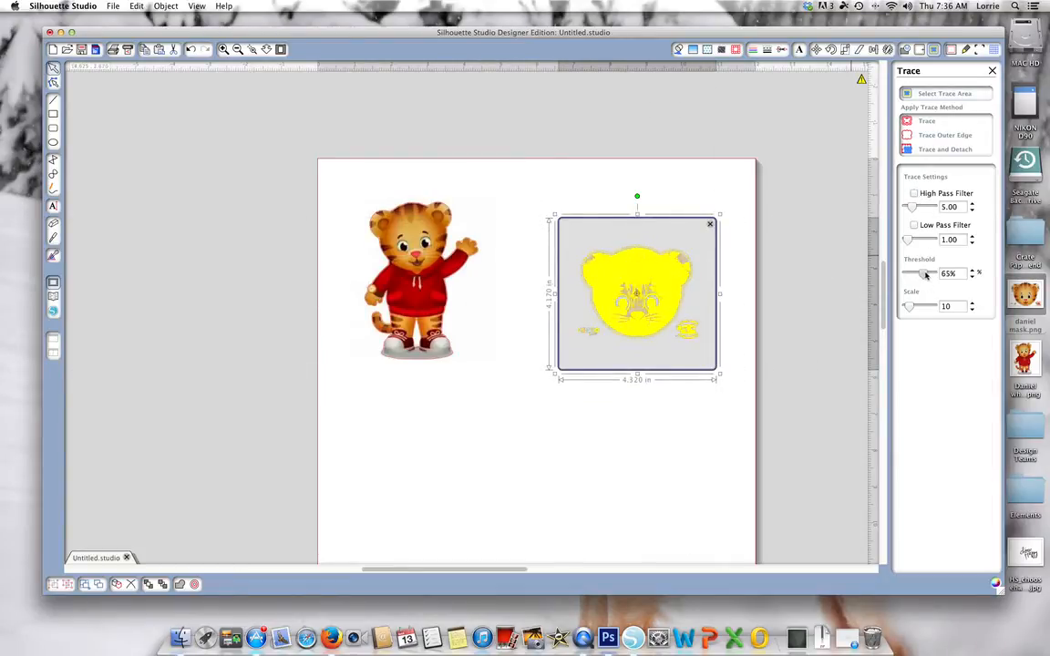
left_click_drag(914, 274, 930, 274)
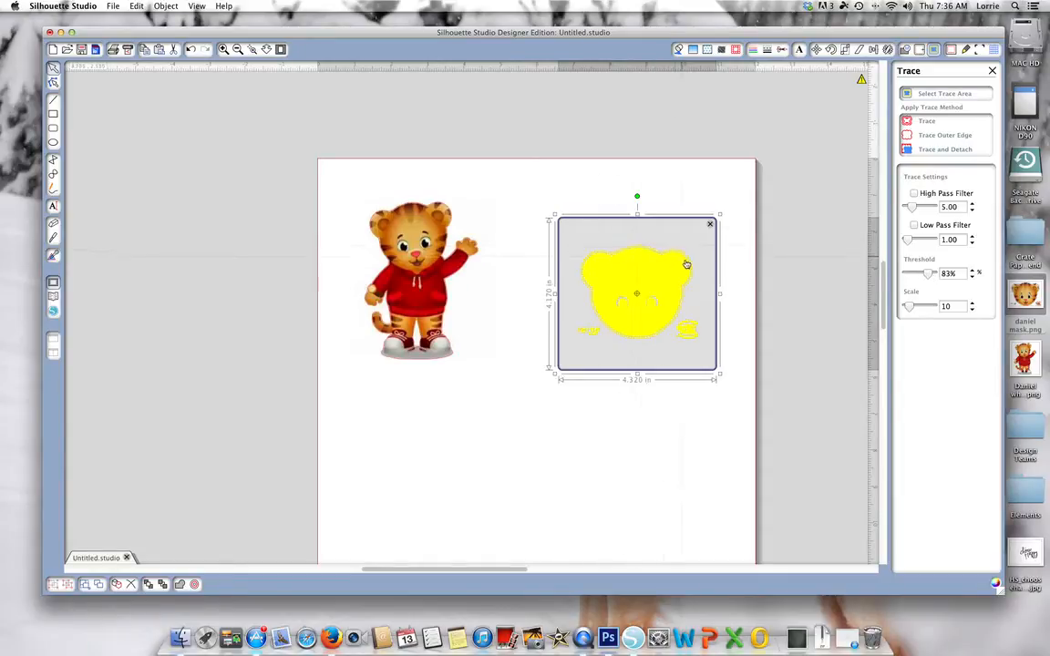
mouse_move(599, 250)
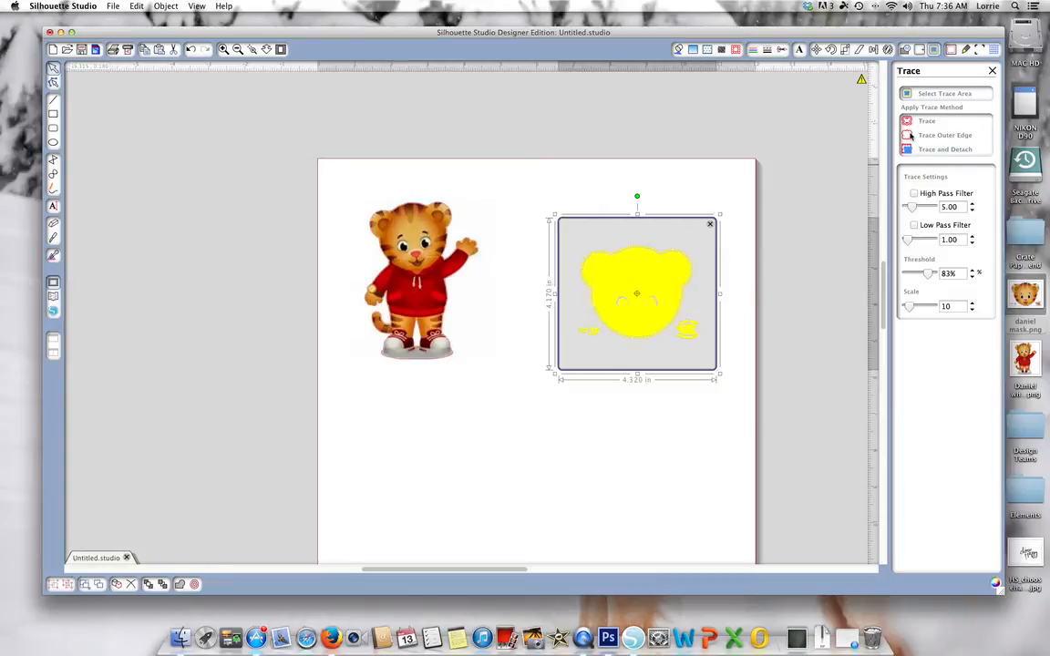
Trace the mask's outer edge, move the image off the outline, and send it backward.
left_click(926, 120)
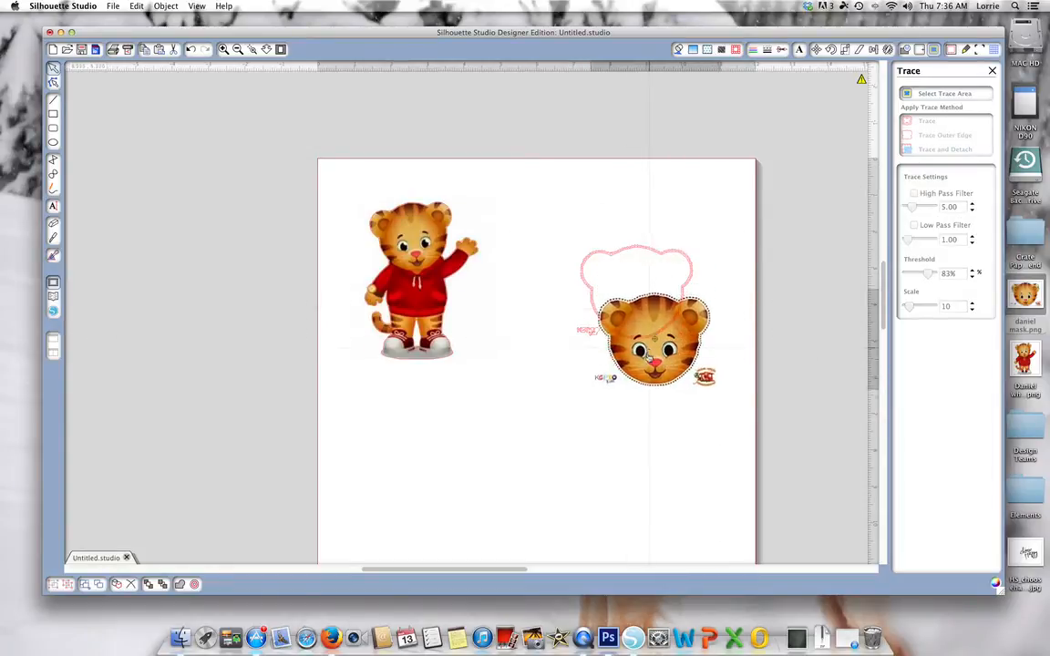
left_click_drag(652, 342, 632, 410)
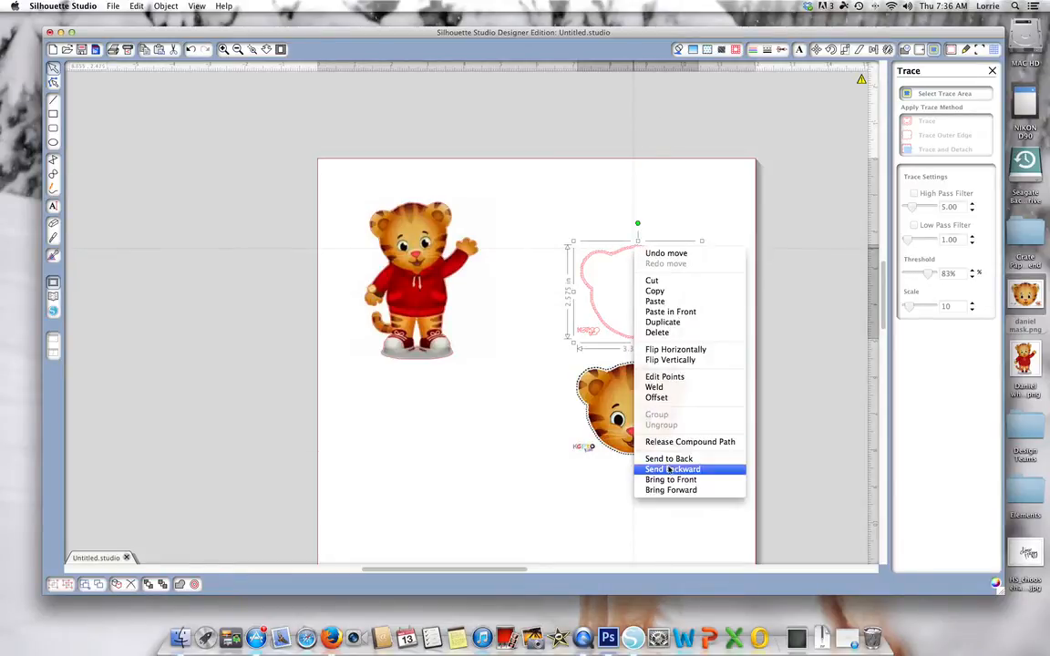
left_click(673, 468)
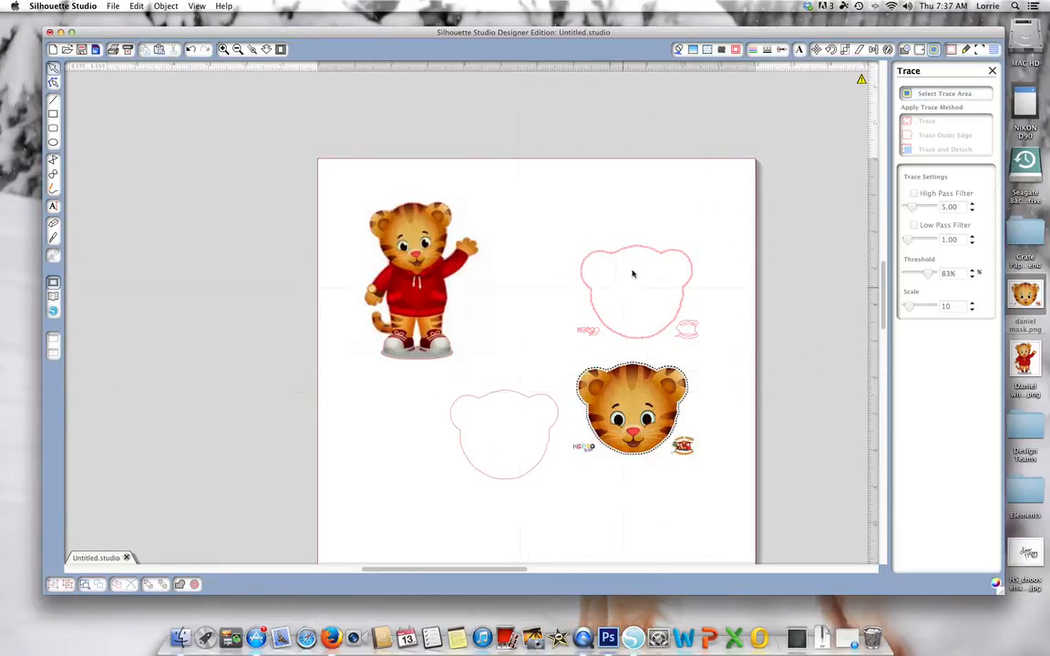
left_click(635, 291)
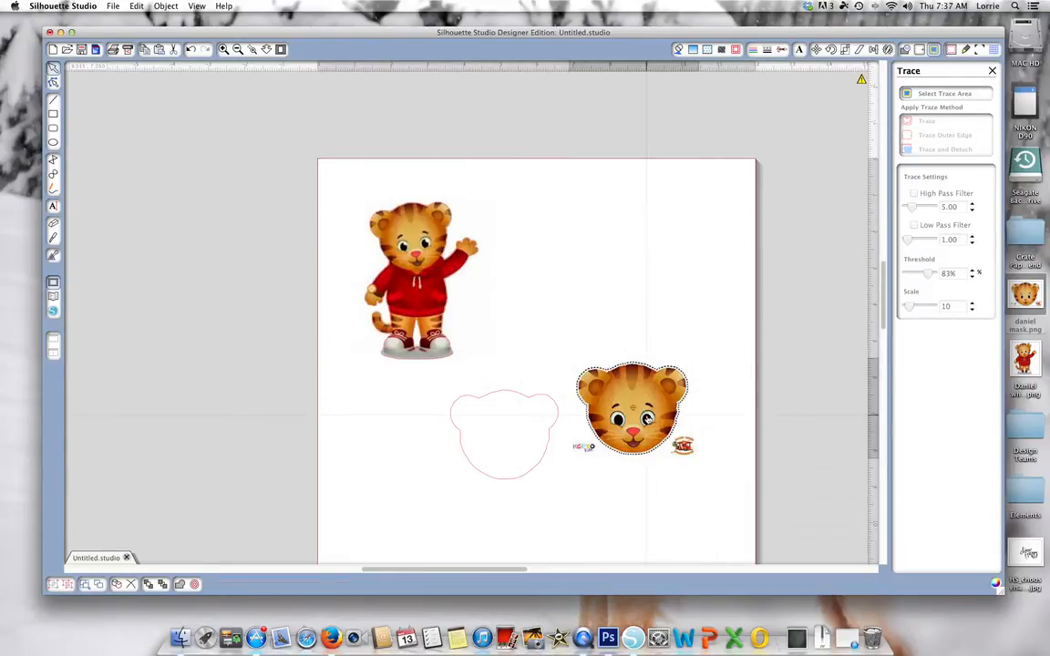
Select the face image with its outline and center-align them.
left_click(632, 410)
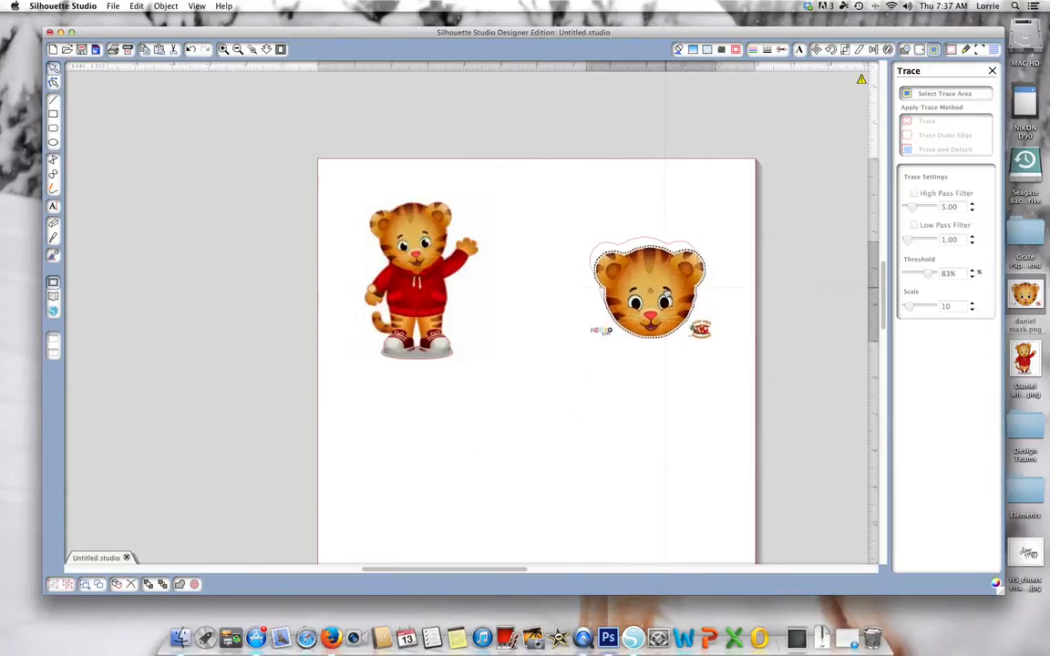
left_click(649, 290)
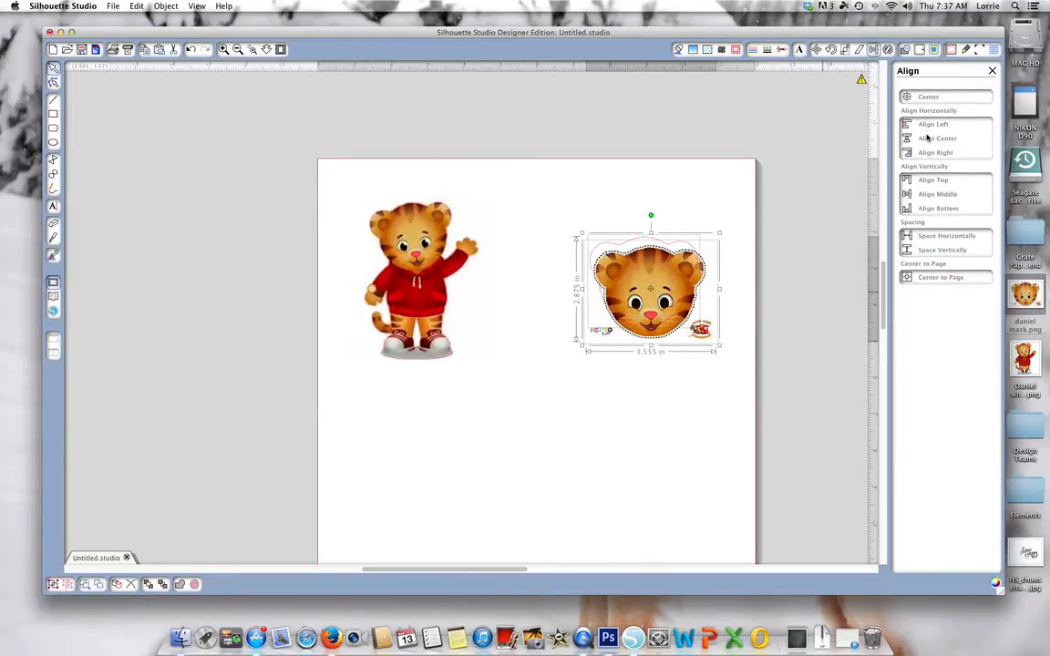
left_click(937, 194)
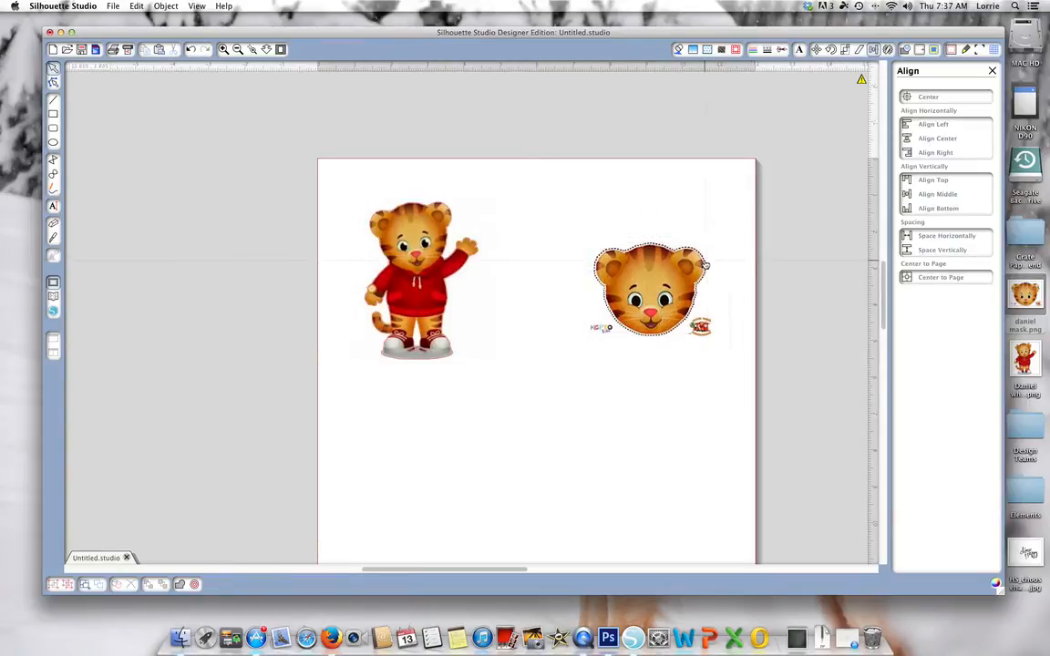
left_click(650, 290)
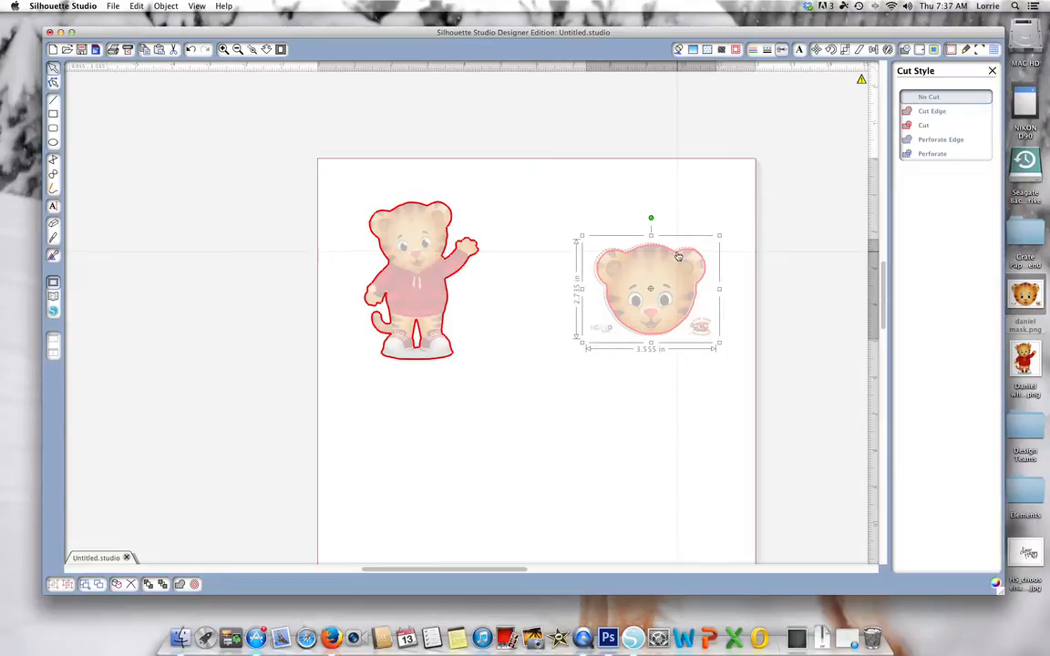
Give the face mask outline a cut edge and flip the mask horizontally.
left_click(933, 110)
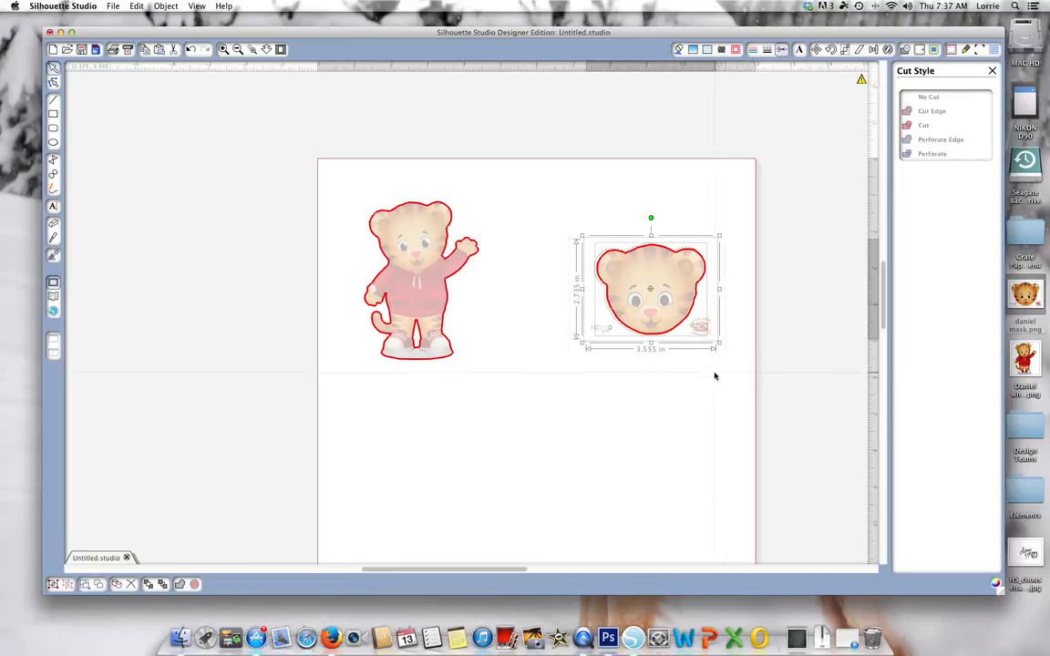
right_click(650, 290)
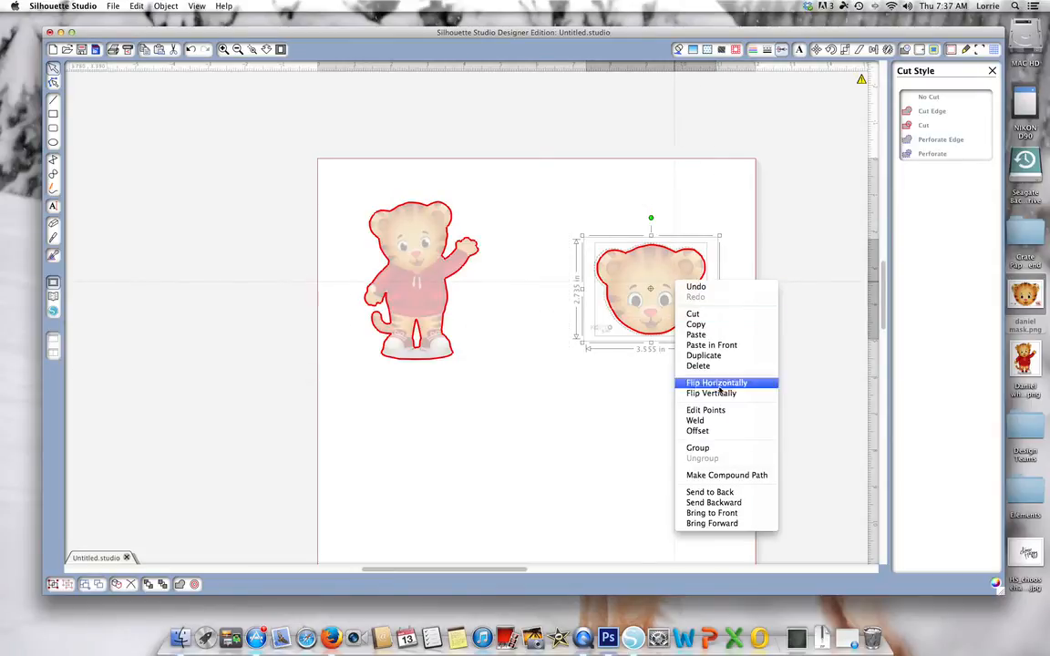
left_click(716, 382)
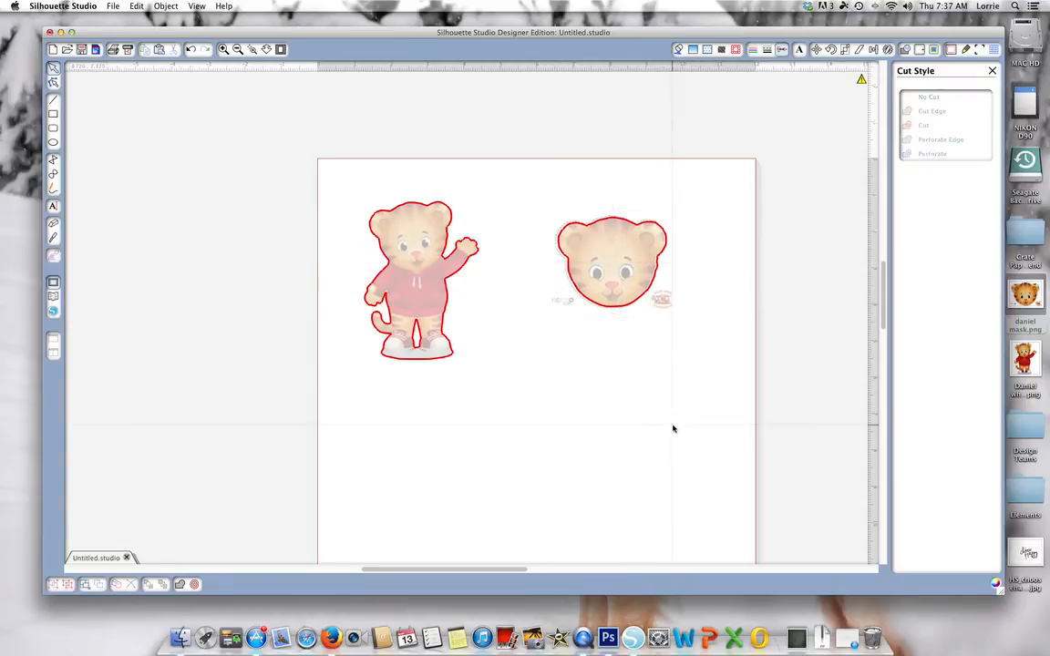
left_click(612, 261)
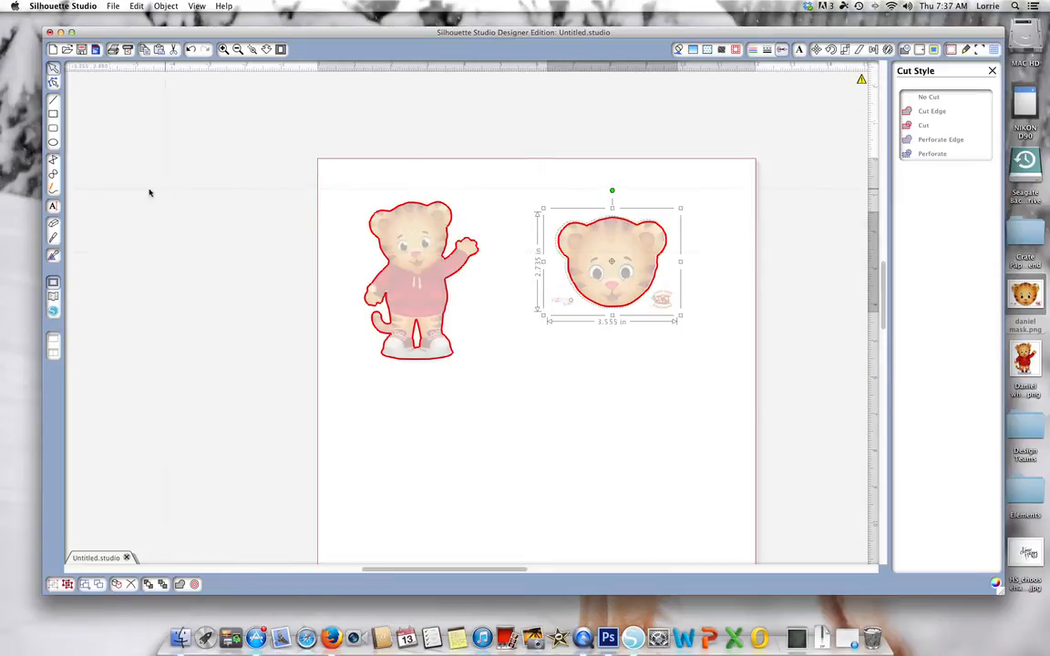
Browse the Knife, Point Editing and Eraser panels, finishing on the Fill Color options.
left_click(53, 238)
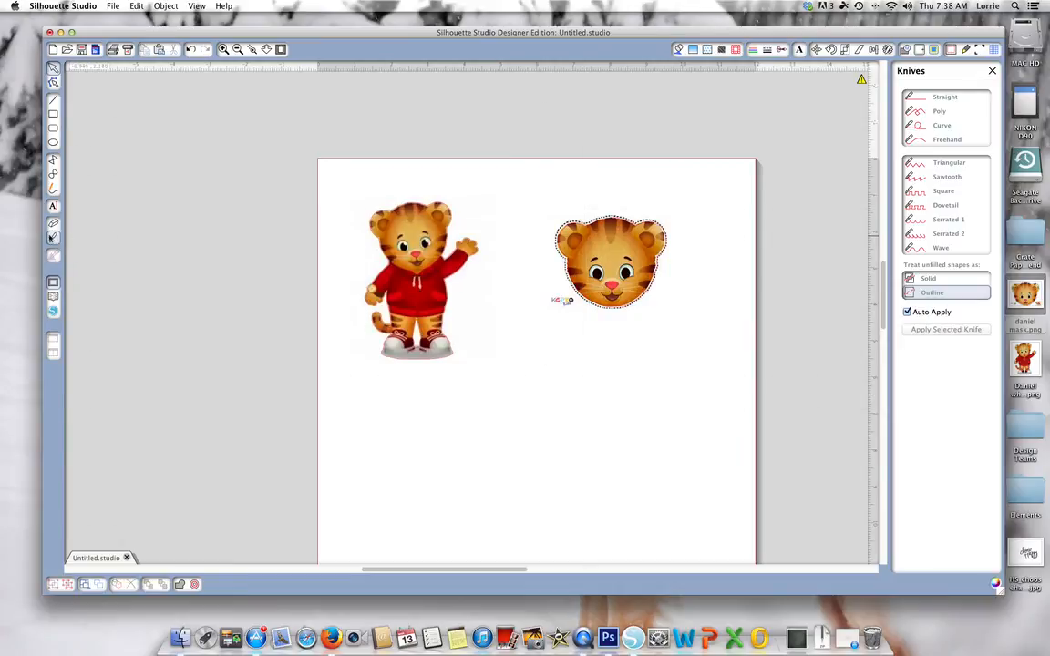
left_click(611, 264)
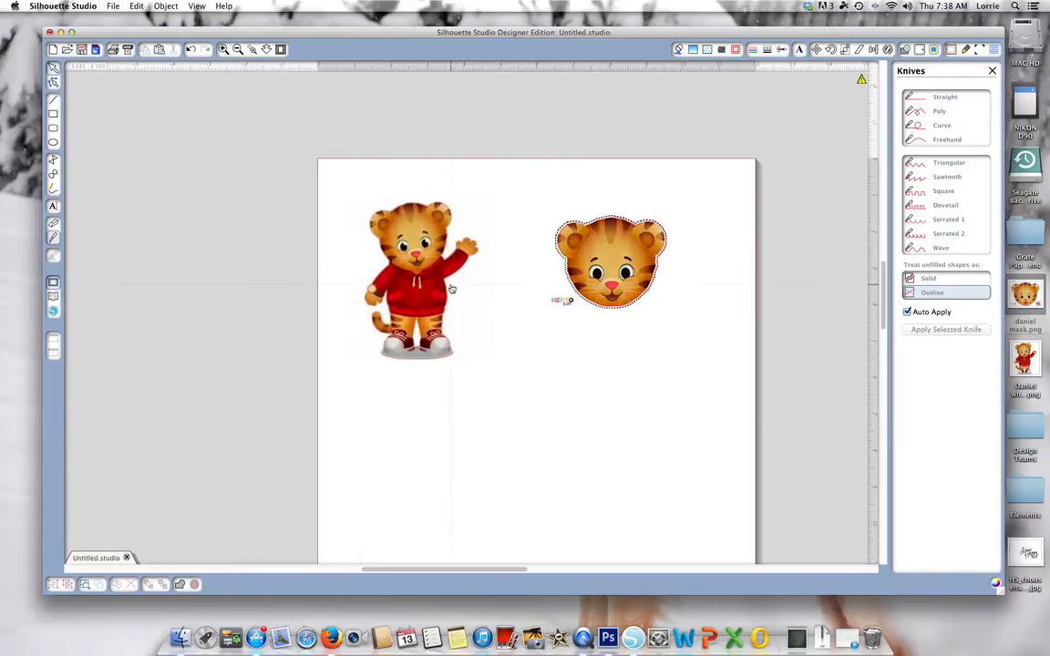
left_click(611, 265)
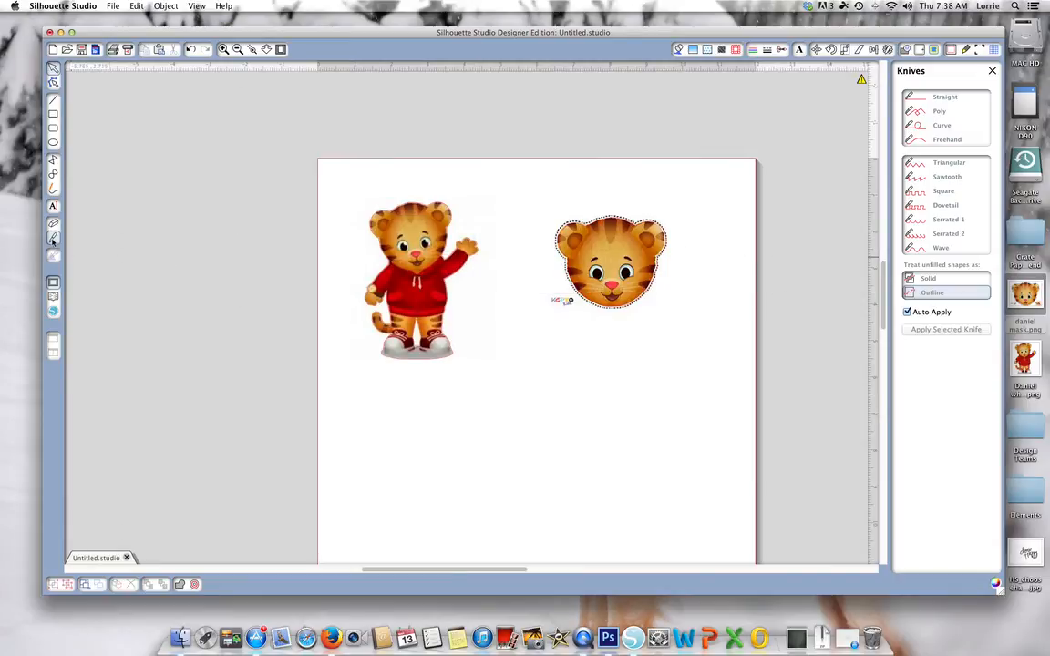
left_click(53, 206)
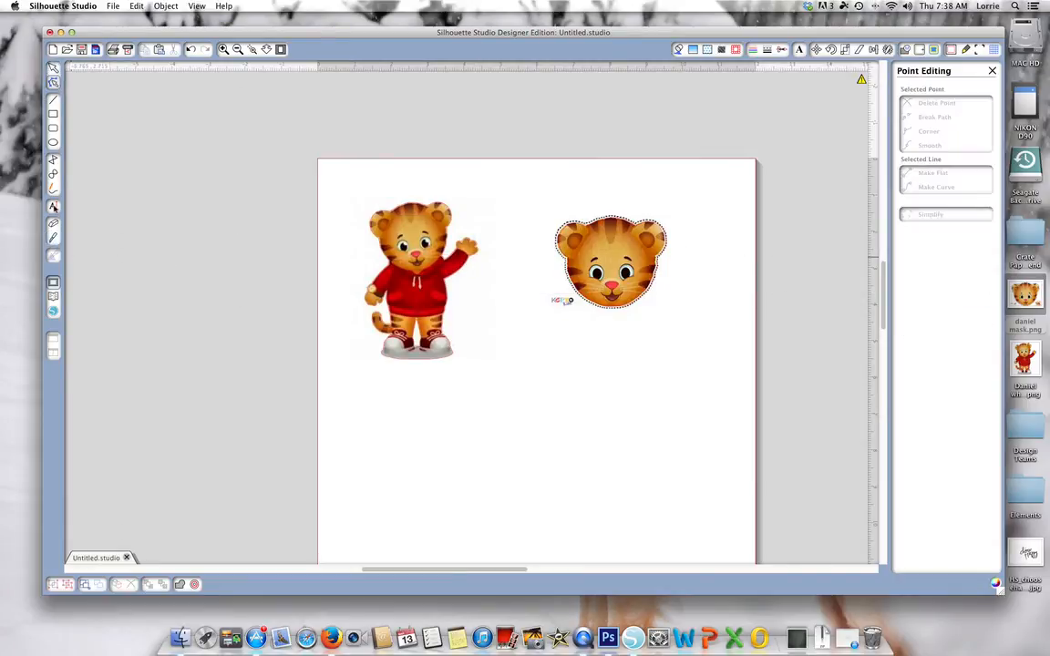
left_click(53, 206)
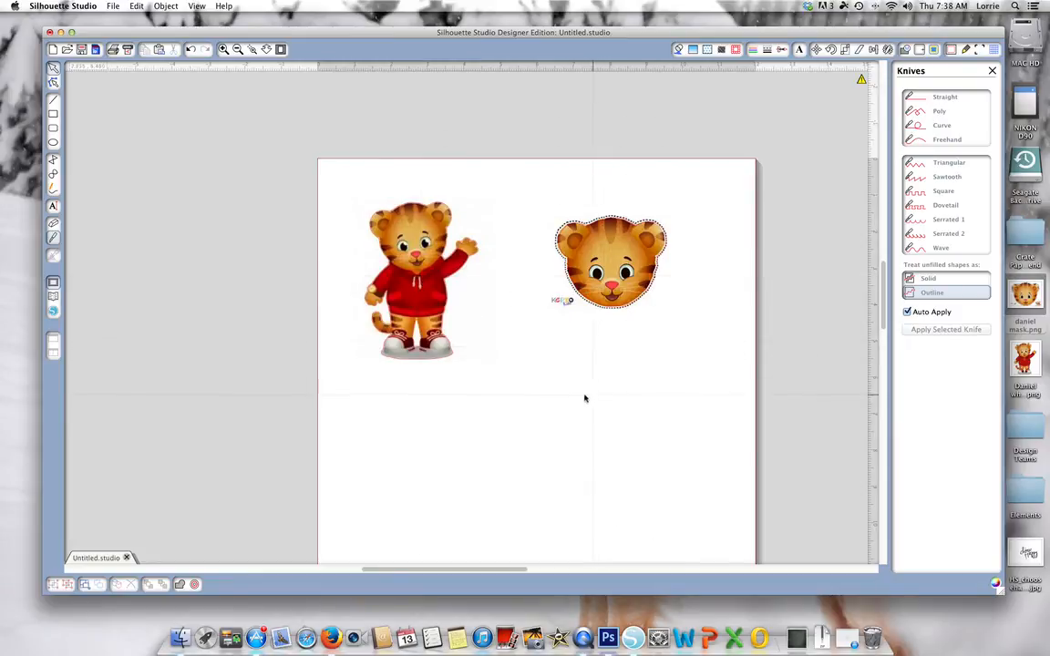
left_click(53, 239)
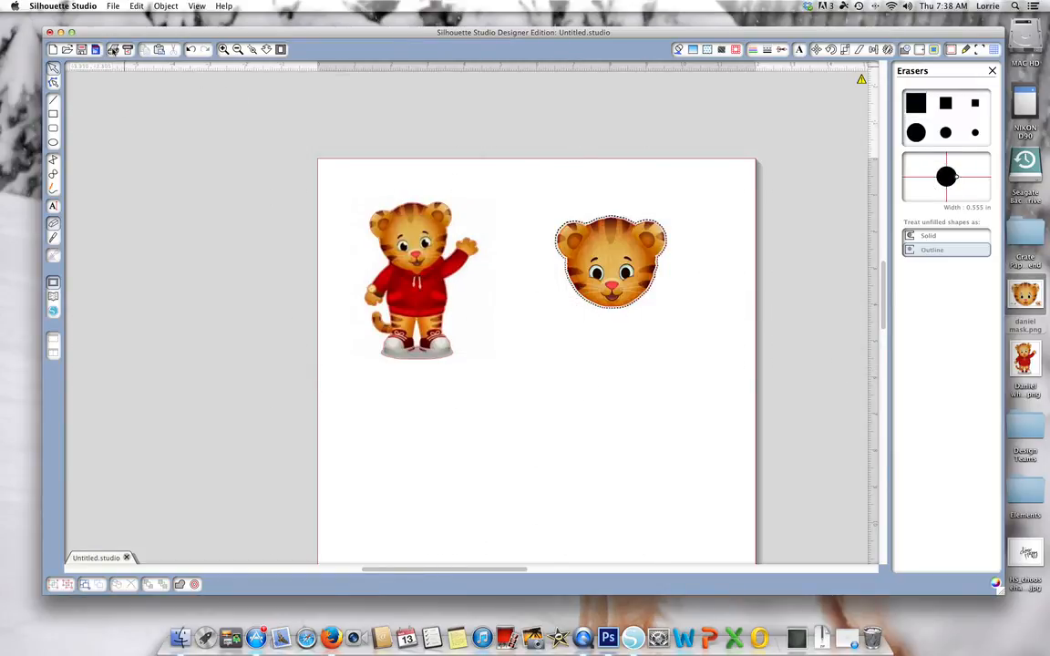
left_click(782, 49)
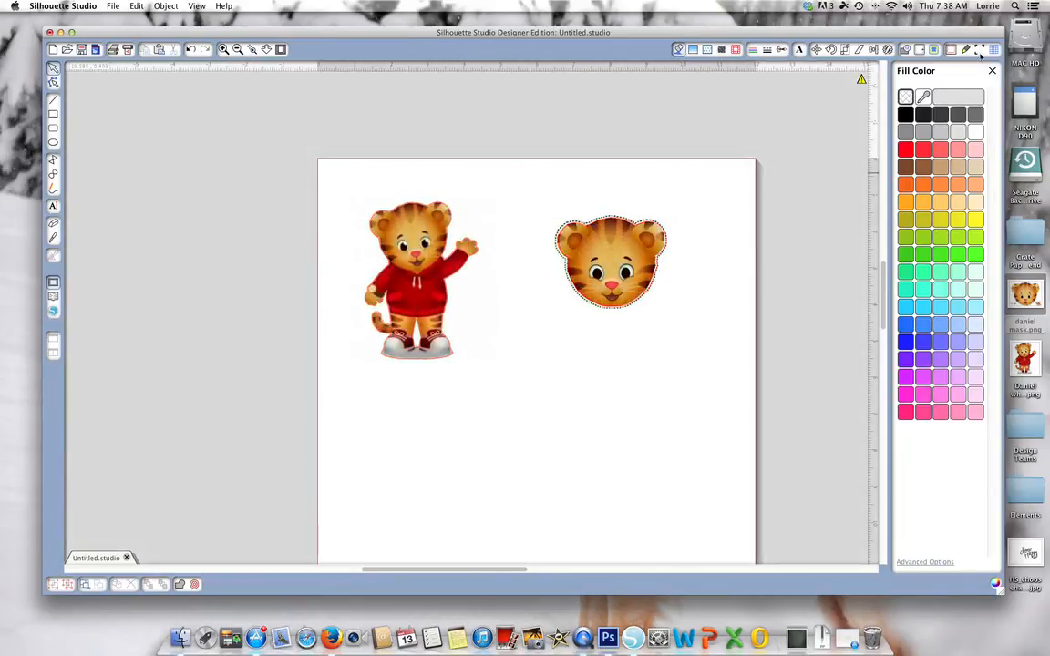
Enable Show Reg Marks on the Letter page and drag the face mask down-left beside Daniel Tiger.
left_click(979, 49)
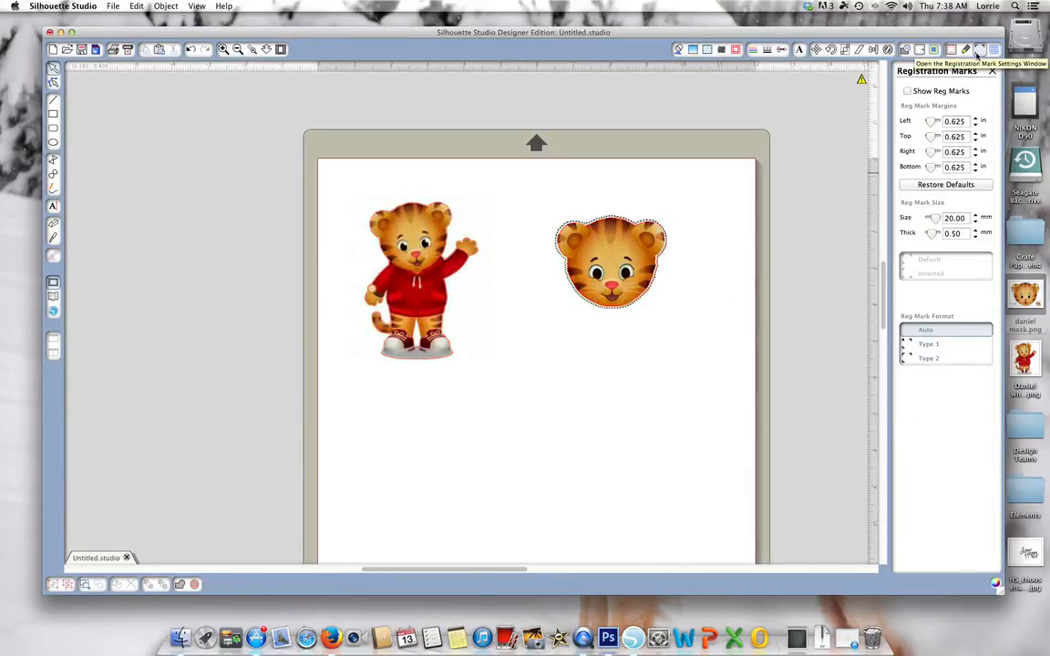
left_click(907, 92)
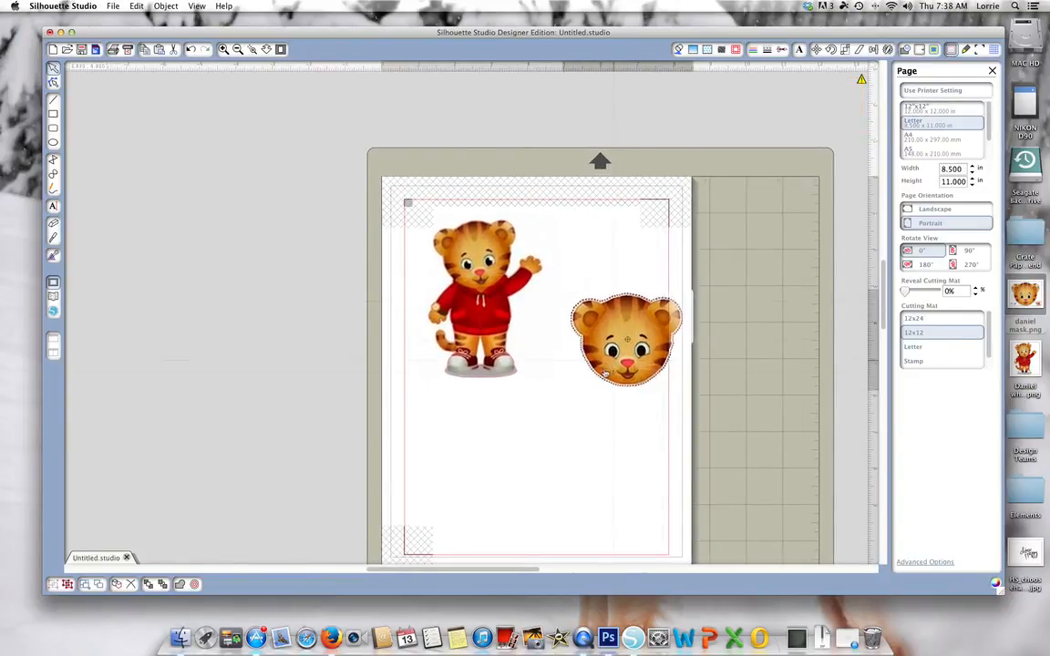
left_click_drag(626, 339, 606, 358)
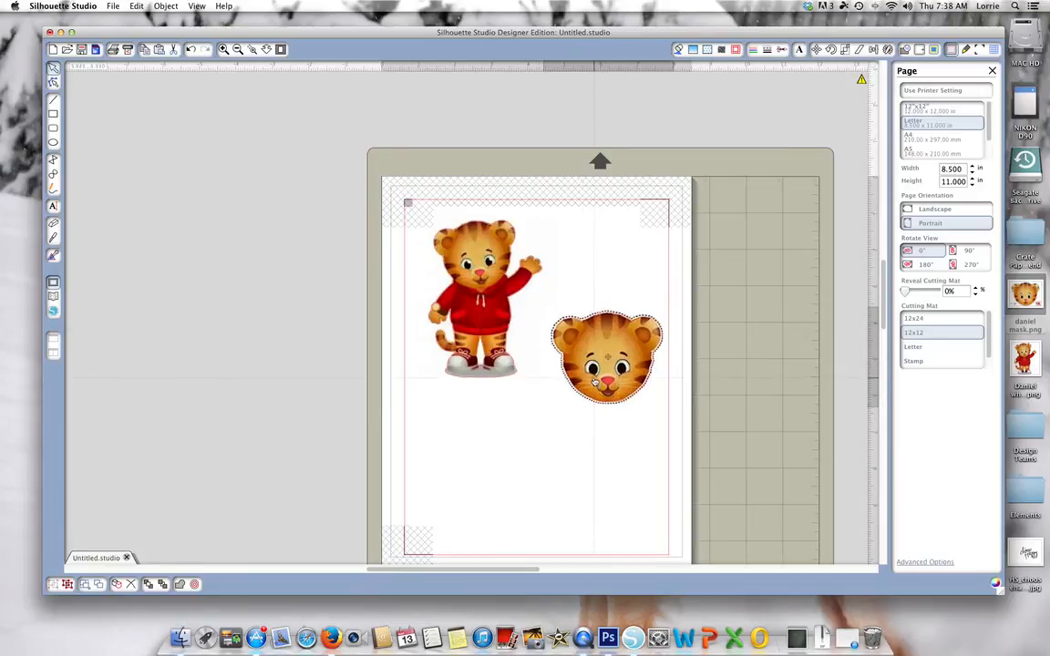
left_click_drag(607, 356, 600, 345)
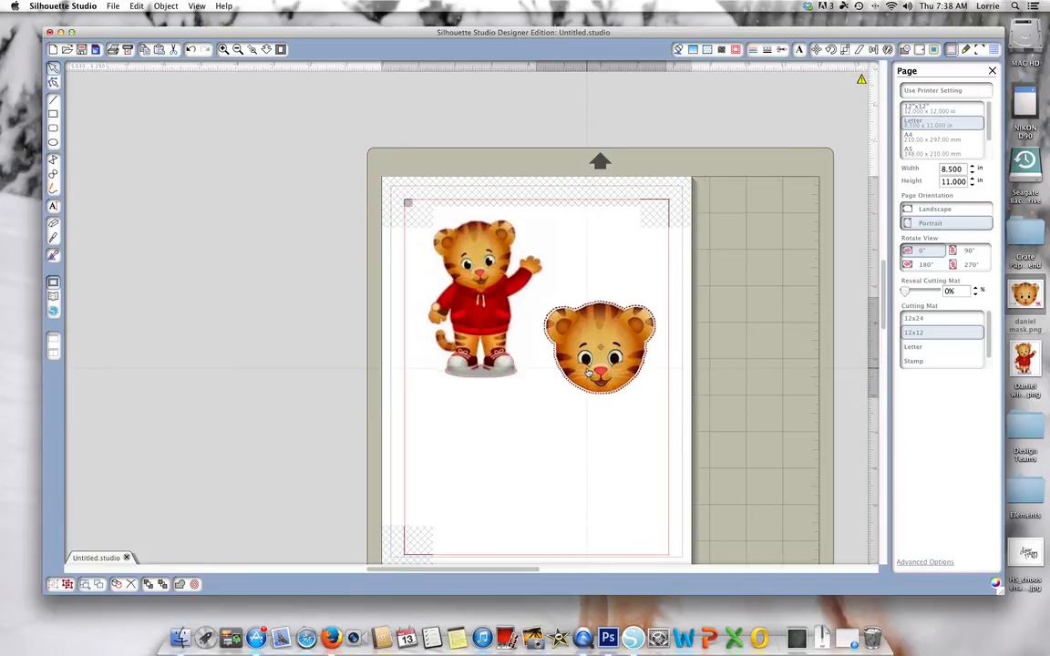